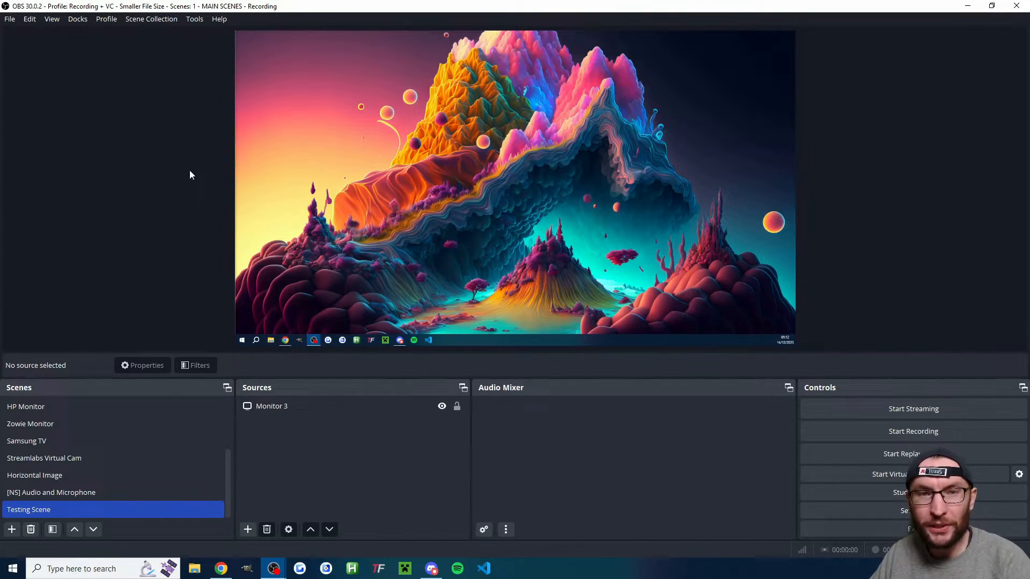
Create the 'X Streaming' profile and keep 1920x1080 at 60 fps in the setup wizard
click(105, 19)
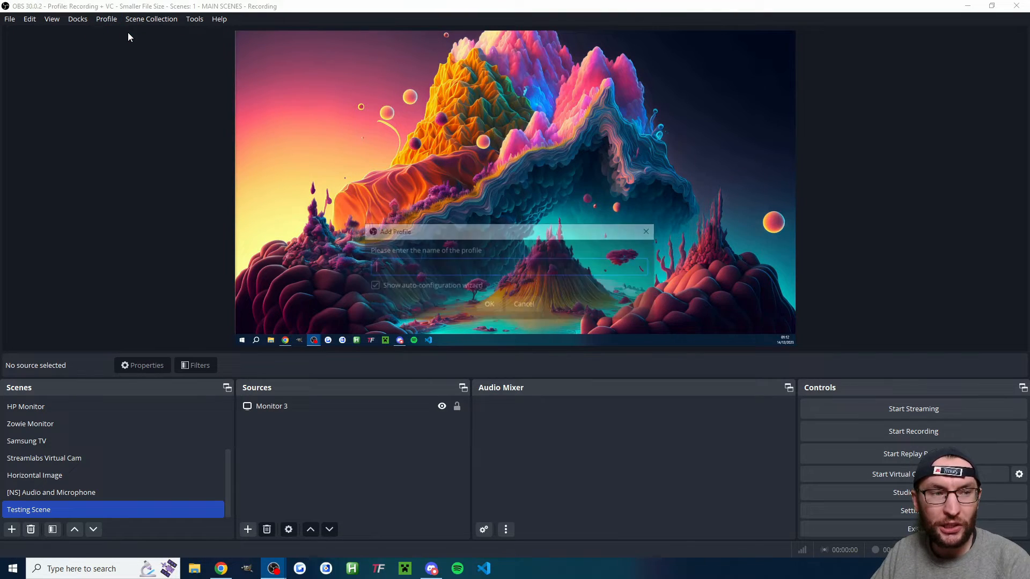
text(X Streaming)
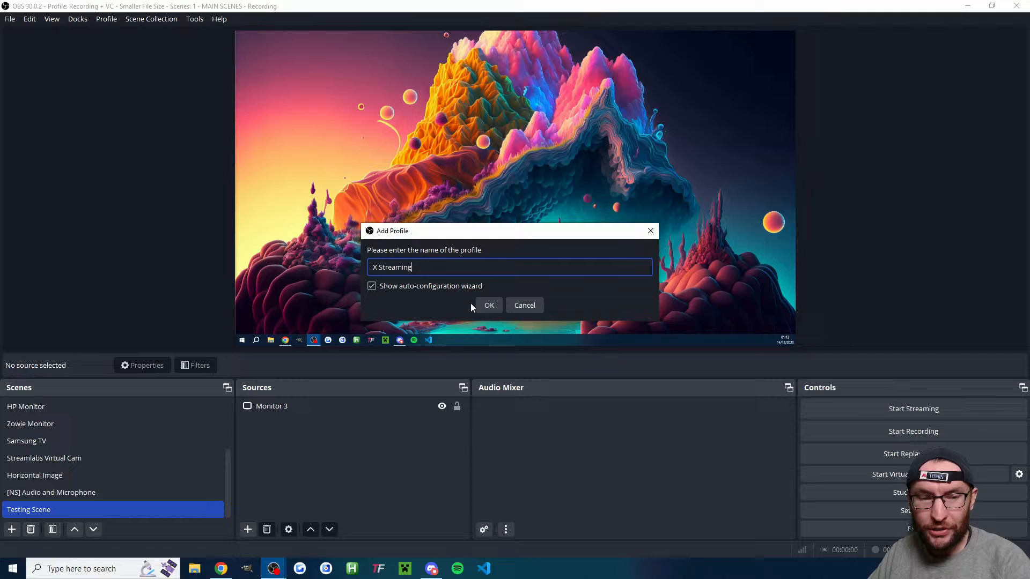
click(489, 305)
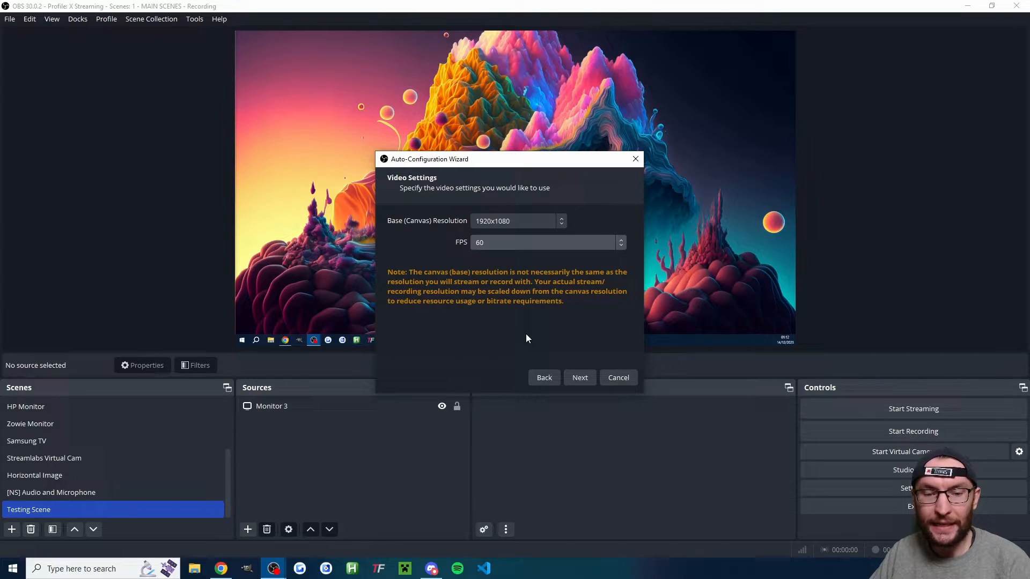
click(580, 378)
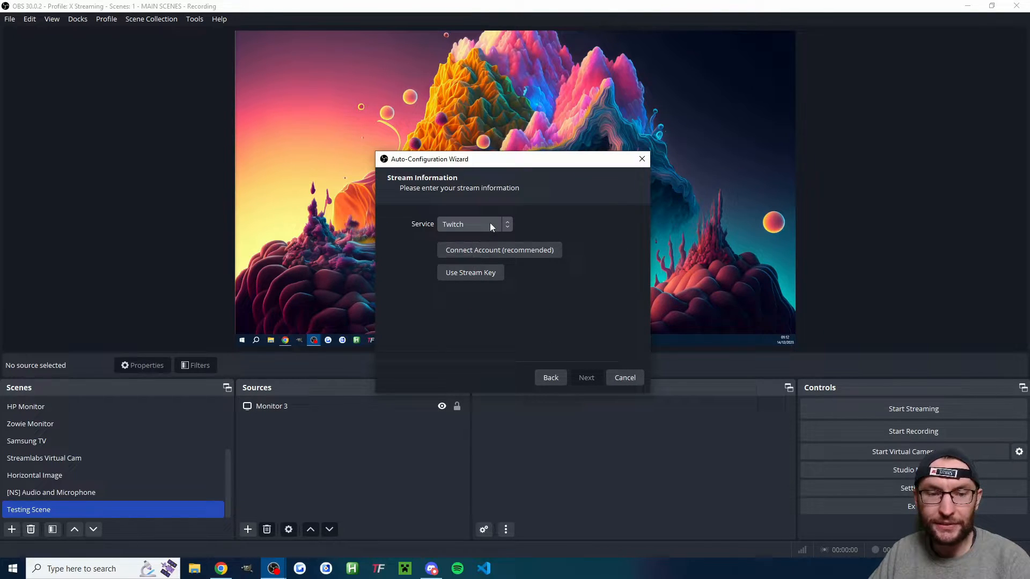
click(474, 224)
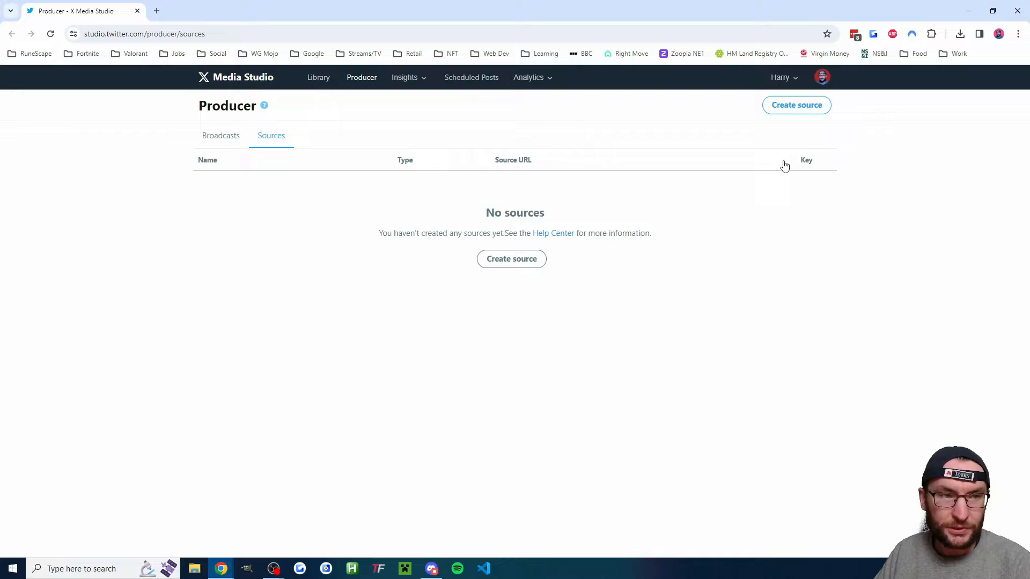
Add the 'OBS Stream Key' source in the EU (Ireland) region and copy its key
click(795, 104)
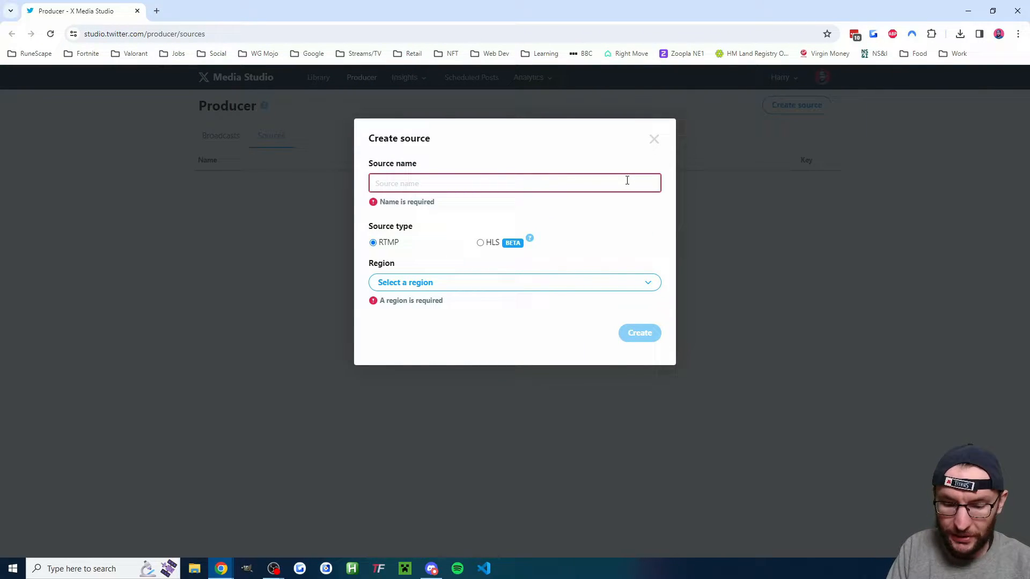
text(OBS Stream Key)
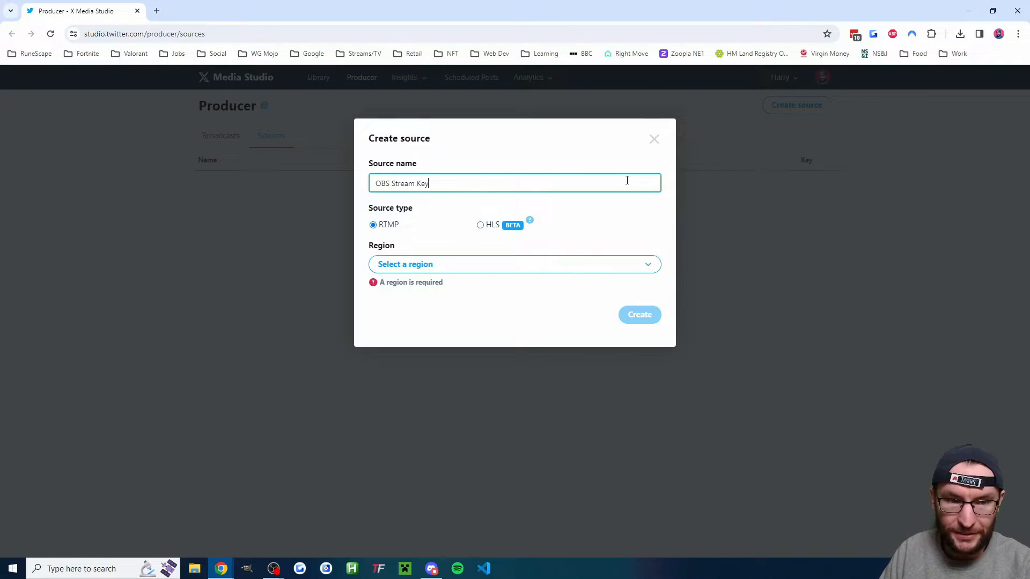
click(513, 264)
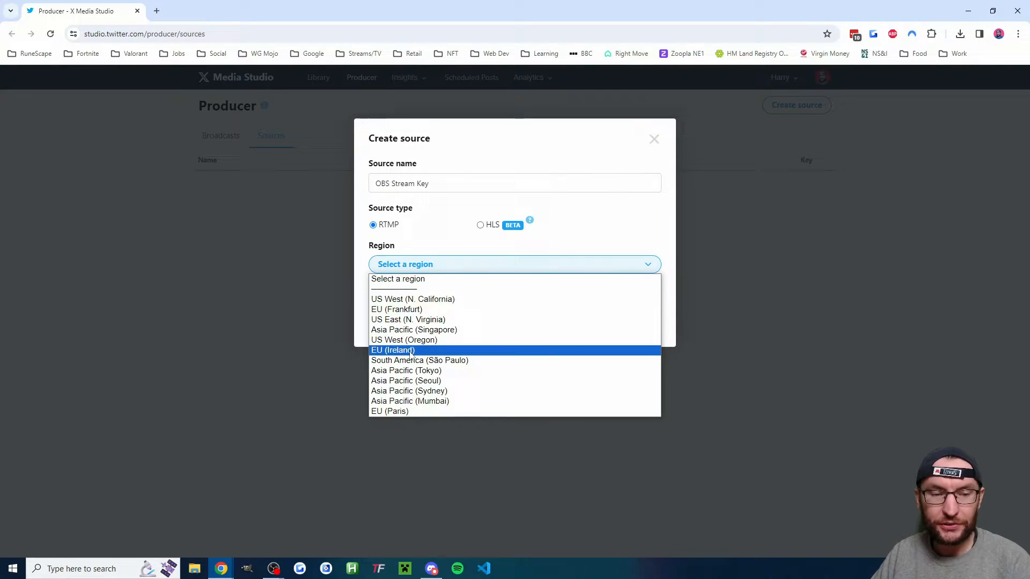
click(393, 350)
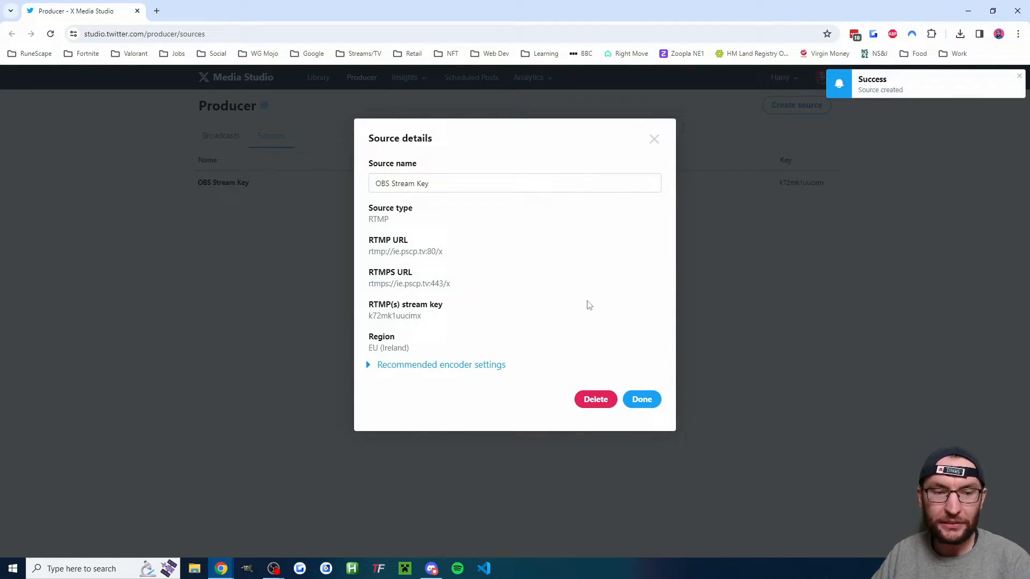
double_click(395, 315)
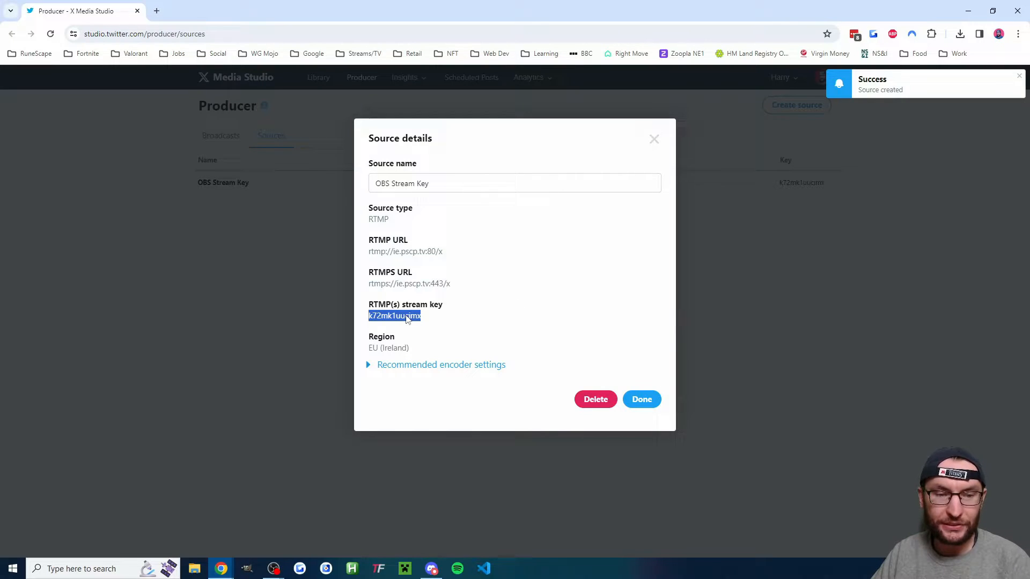
right_click(407, 316)
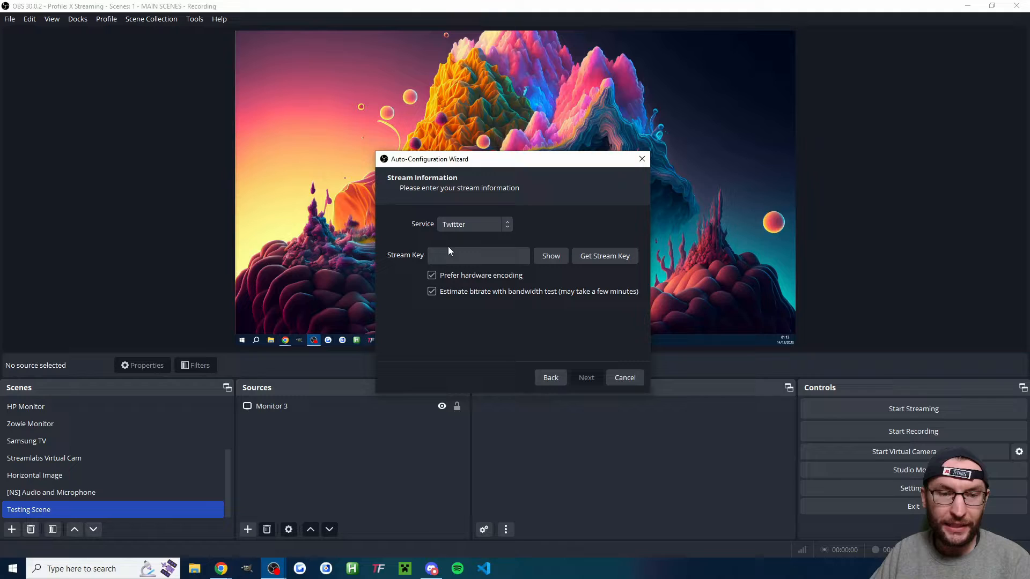
Paste the stream key, skip the bandwidth test, use 6000 bitrate and EU West: Ireland, then apply
text(••••••••••••)
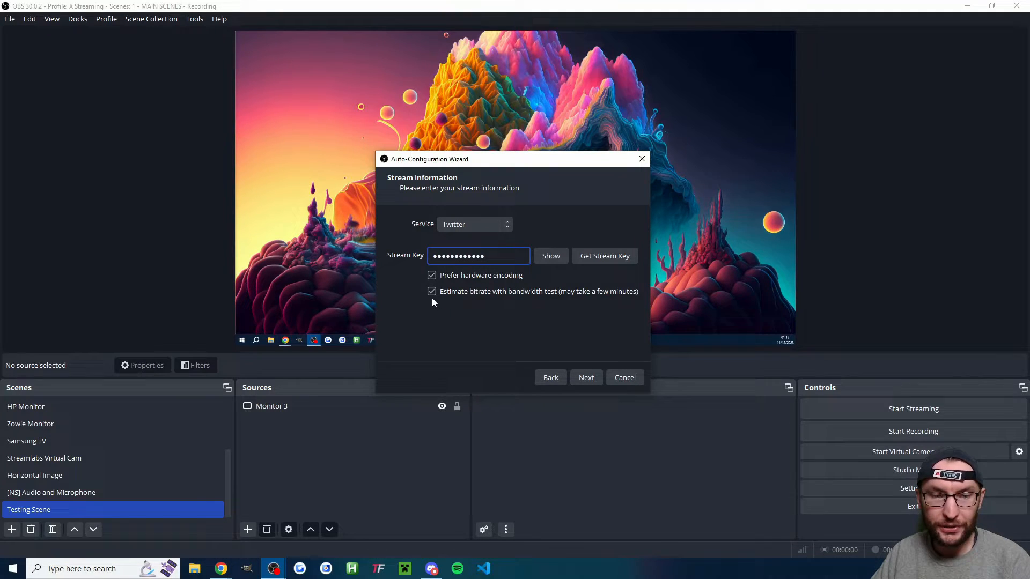
click(432, 292)
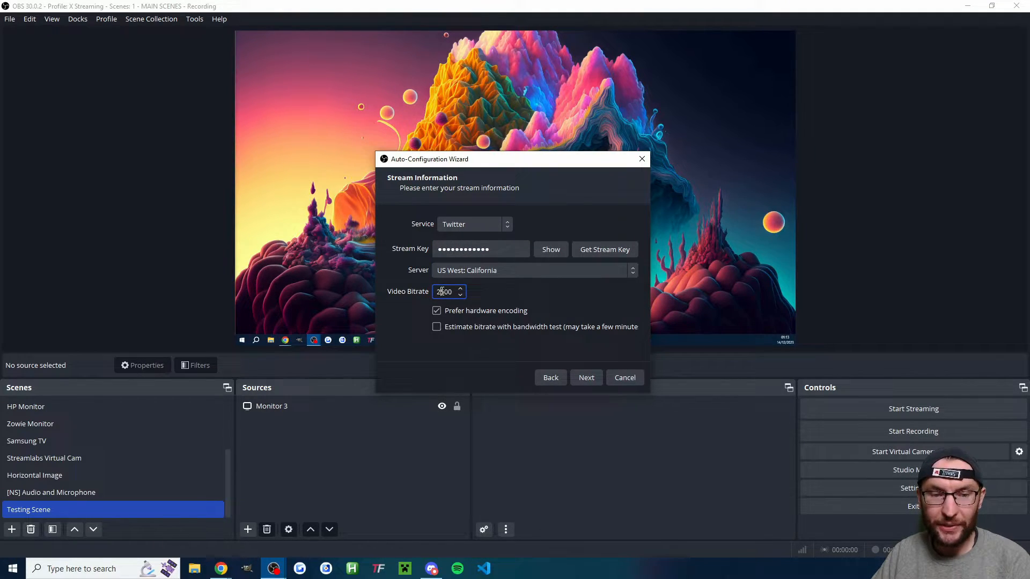
text(6000)
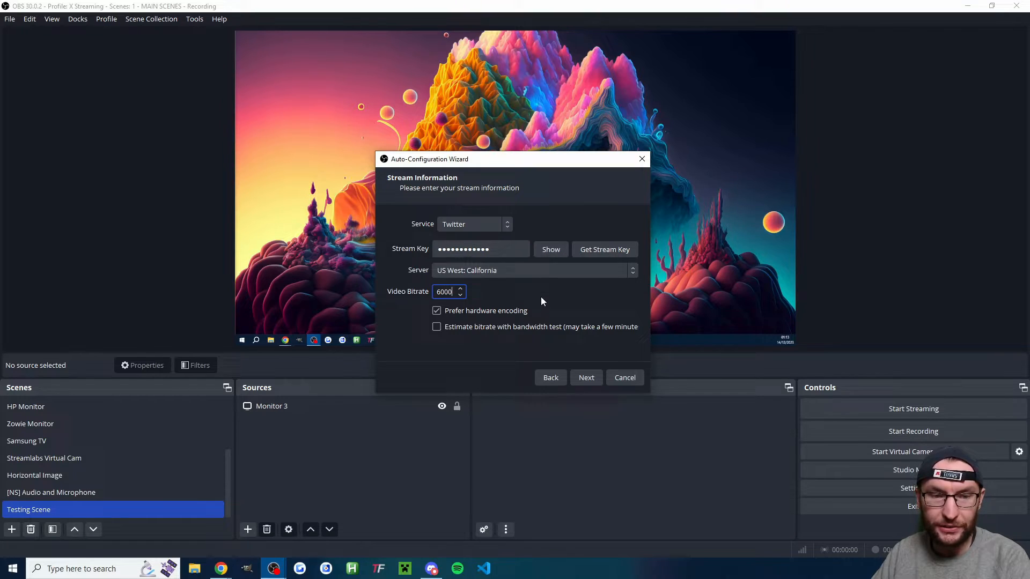
click(534, 270)
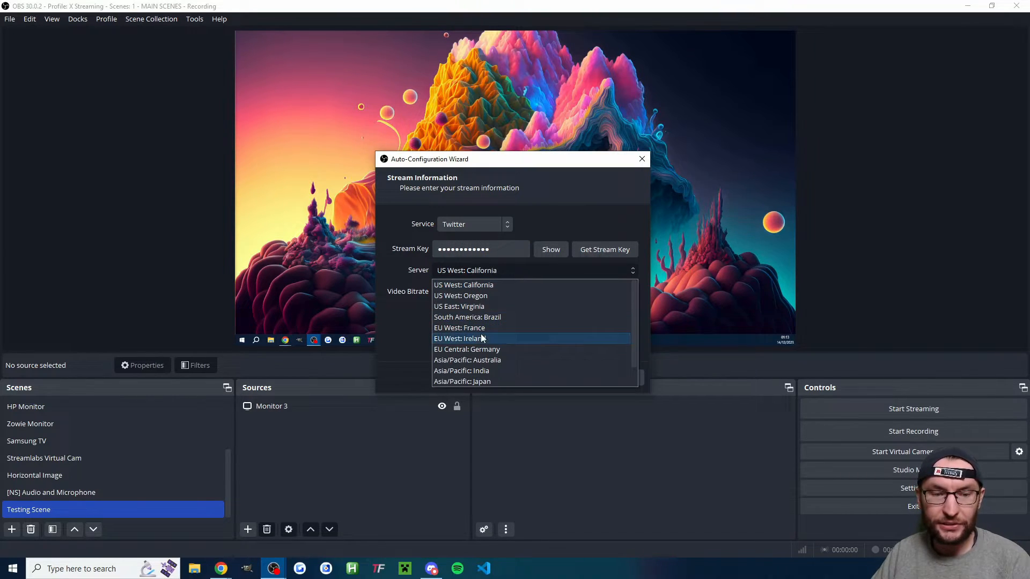
click(463, 338)
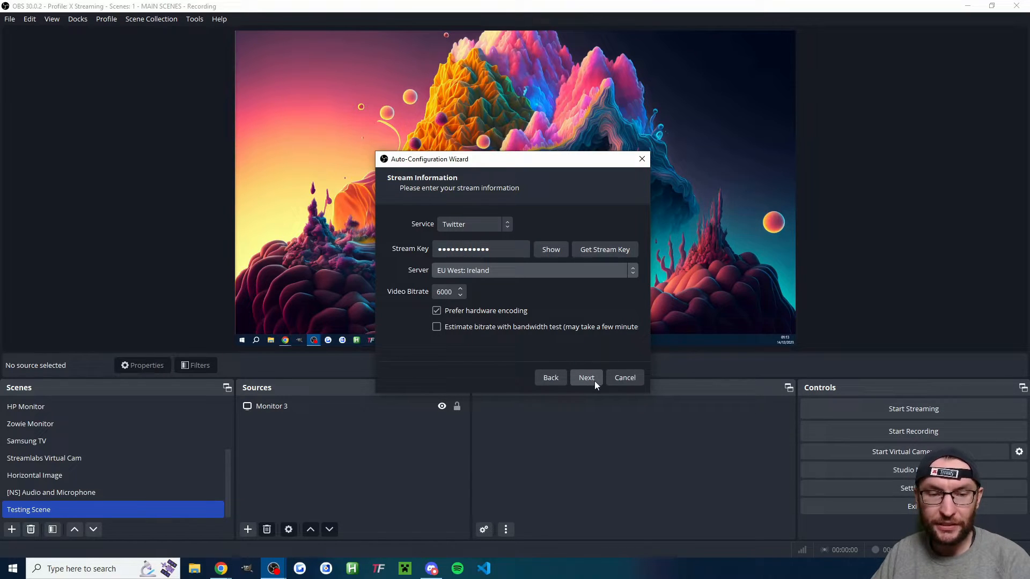
click(586, 377)
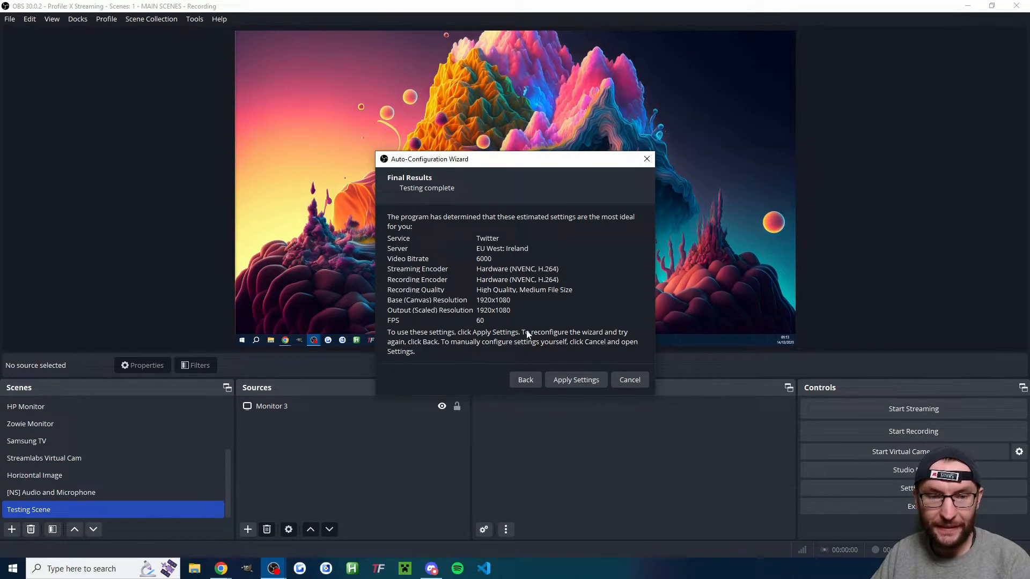
click(576, 380)
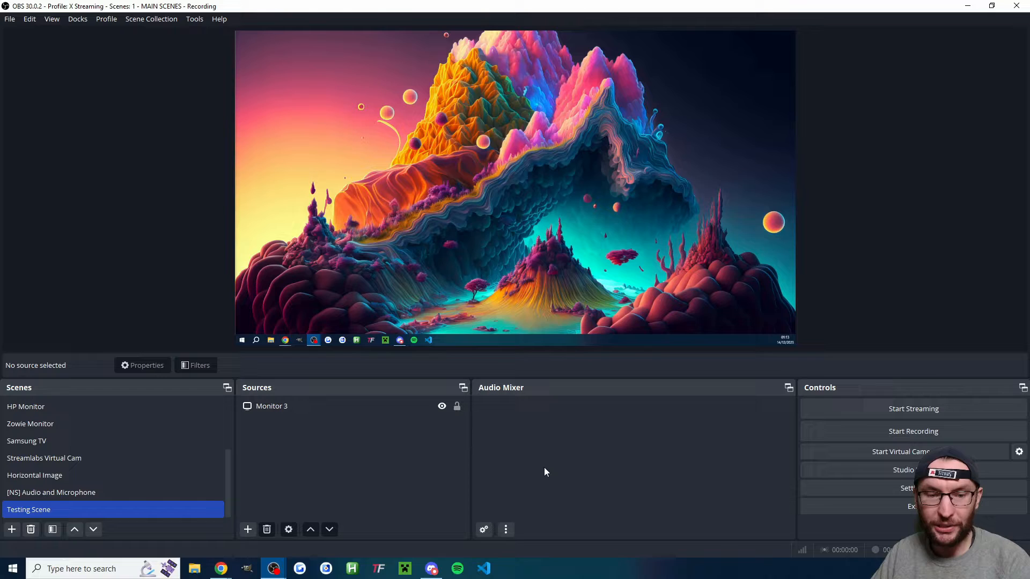
Create the 'X Scenes' scene collection and edit the default scene's name
click(150, 19)
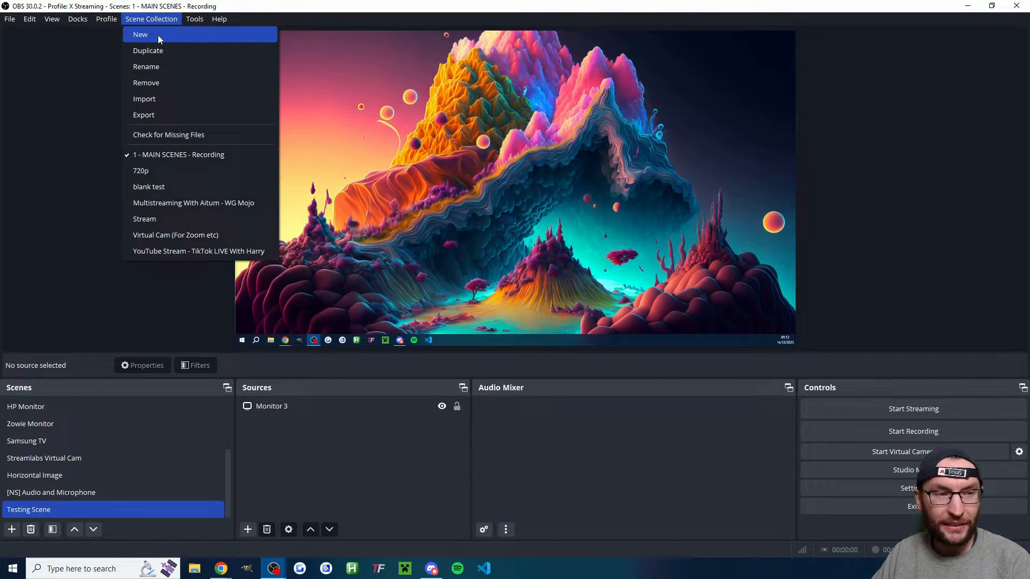
click(138, 34)
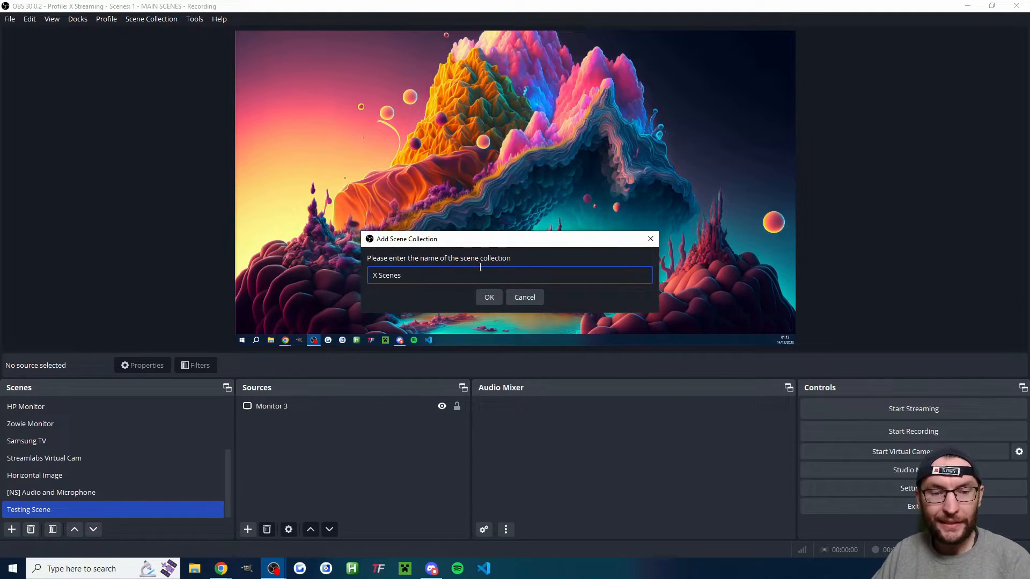
click(489, 297)
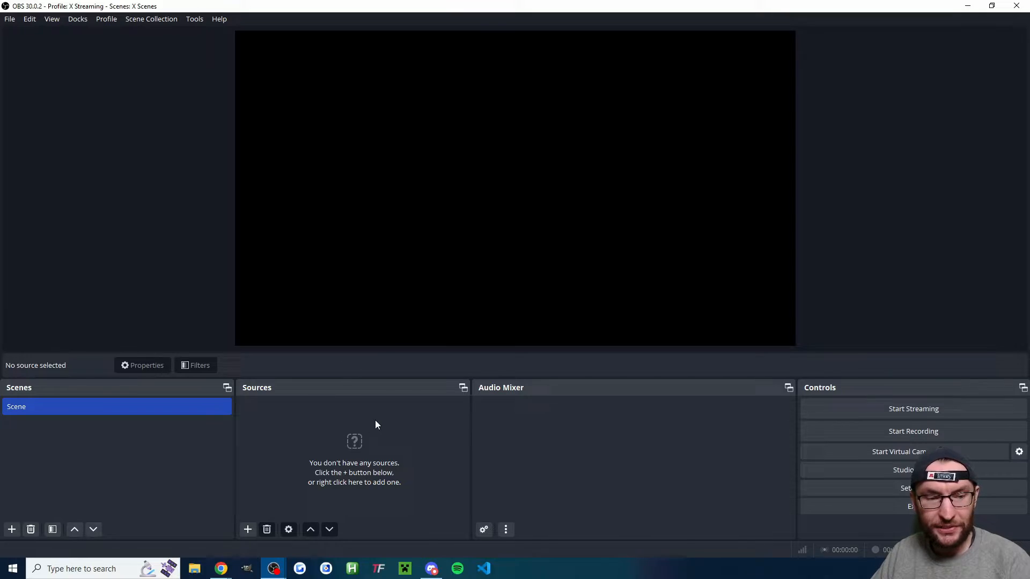
double_click(17, 406)
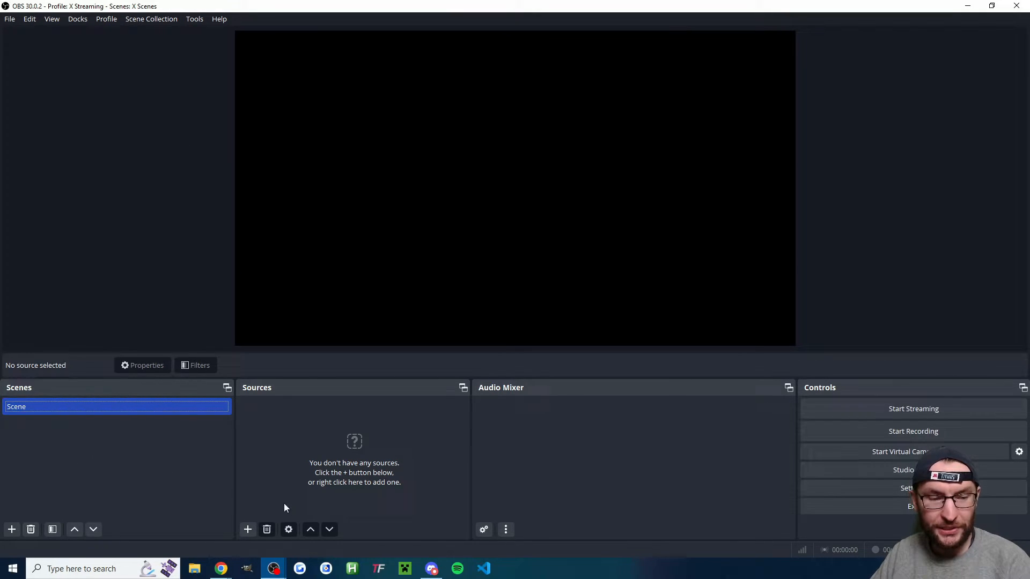
Add a Display Capture source, accepting its default settings
click(248, 529)
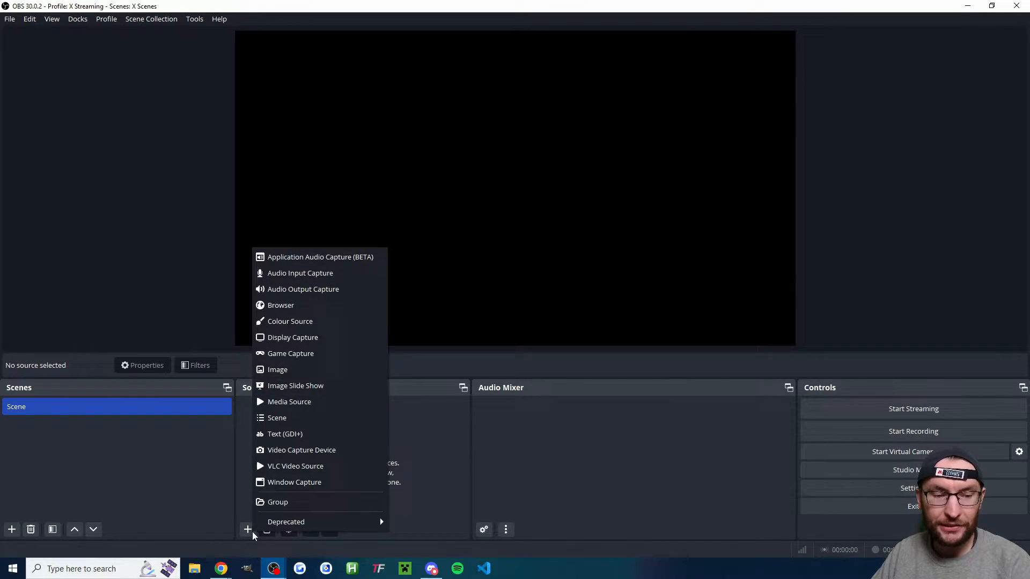
mouse_move(313, 337)
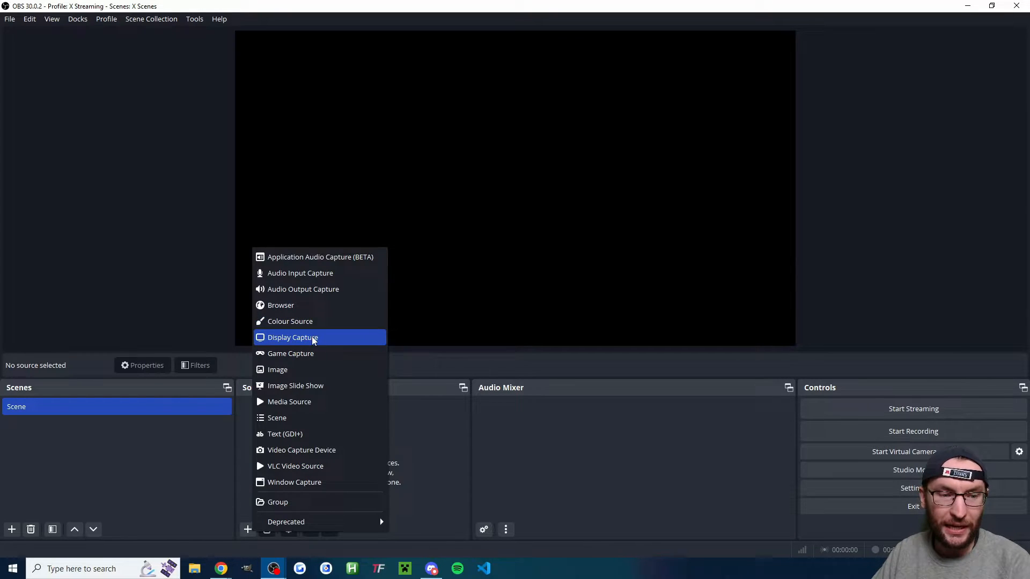
click(293, 337)
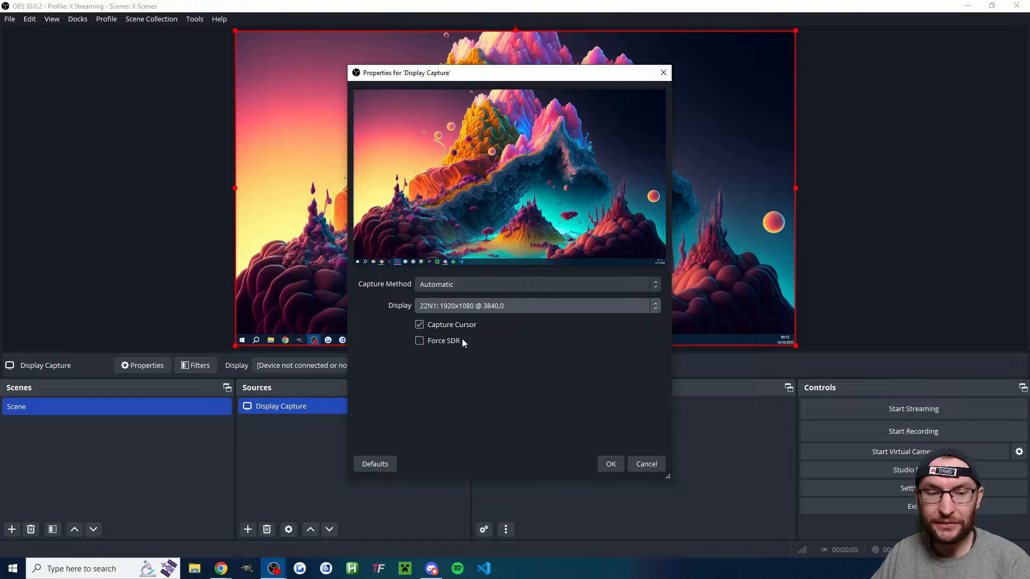
click(610, 464)
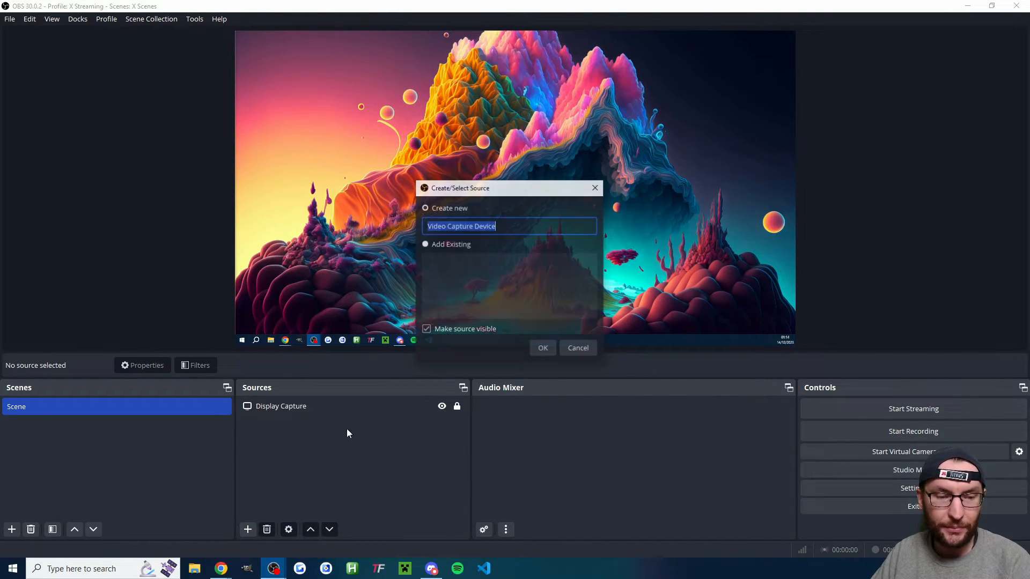
Add a Video Capture Device using the USB Live camera at custom 1920x1080 resolution
click(542, 348)
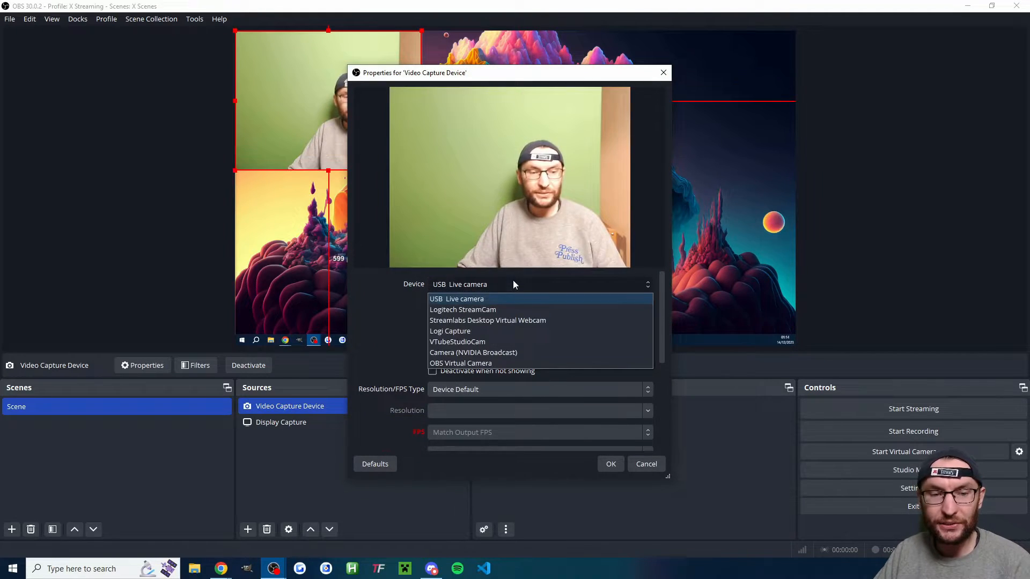
click(456, 299)
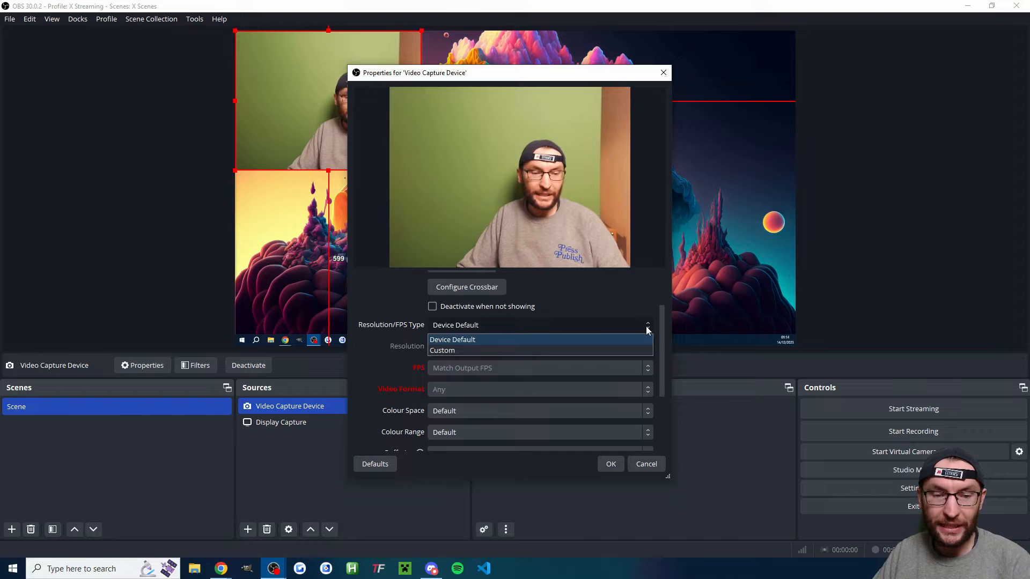
click(442, 350)
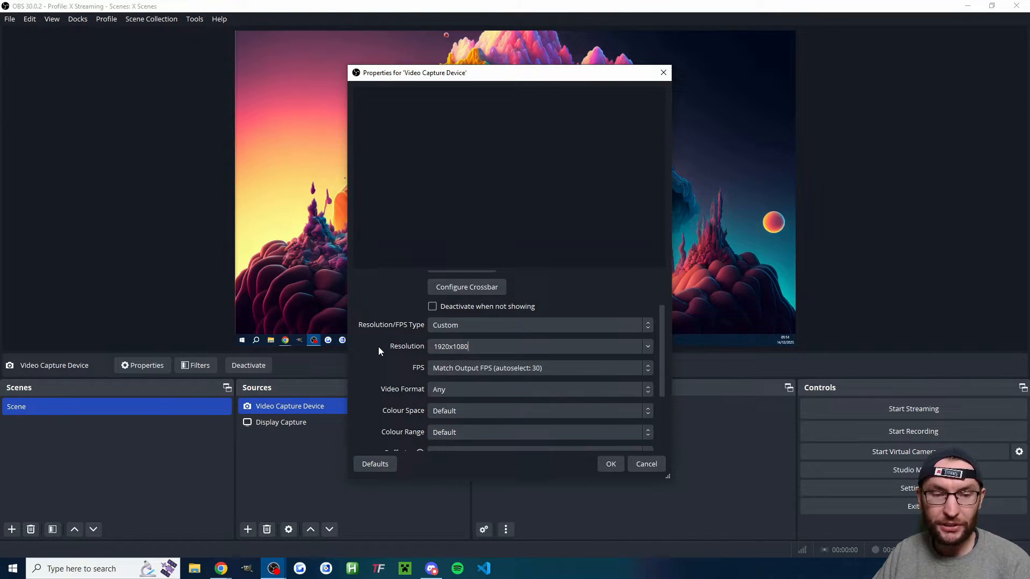
click(648, 368)
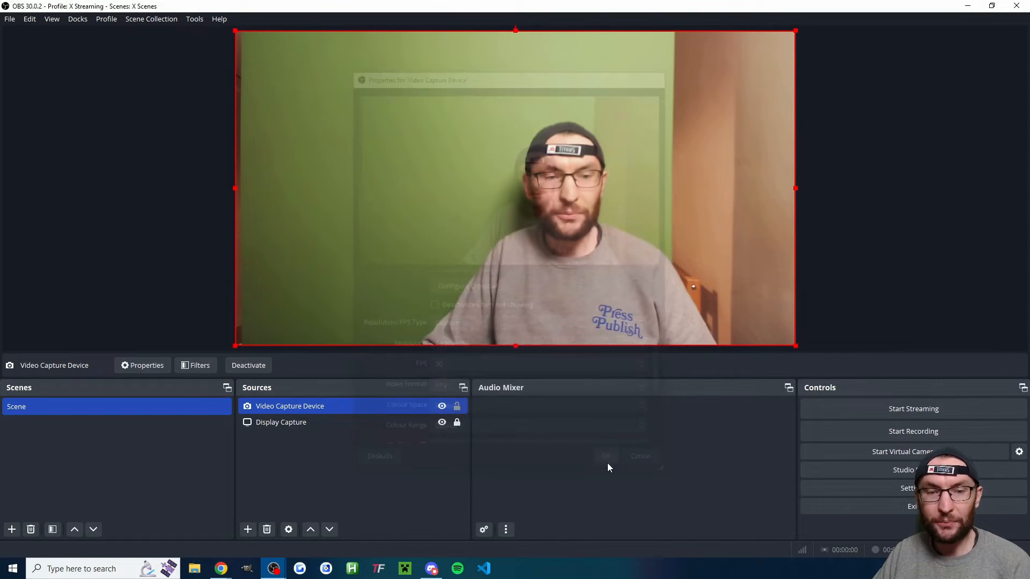
click(605, 456)
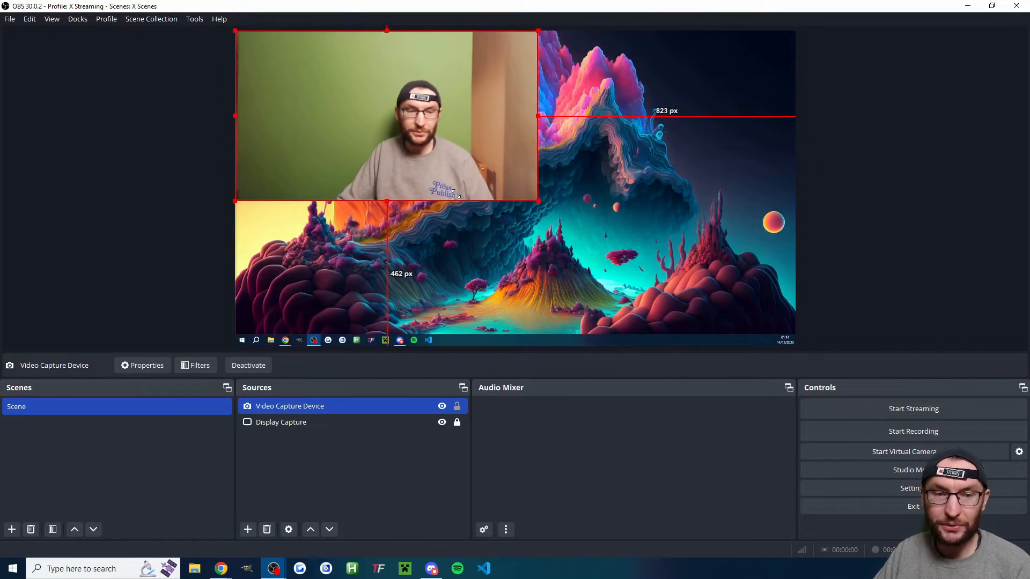
Shrink the webcam into a small box, move it lower left, and narrow it
drag(386, 115, 307, 137)
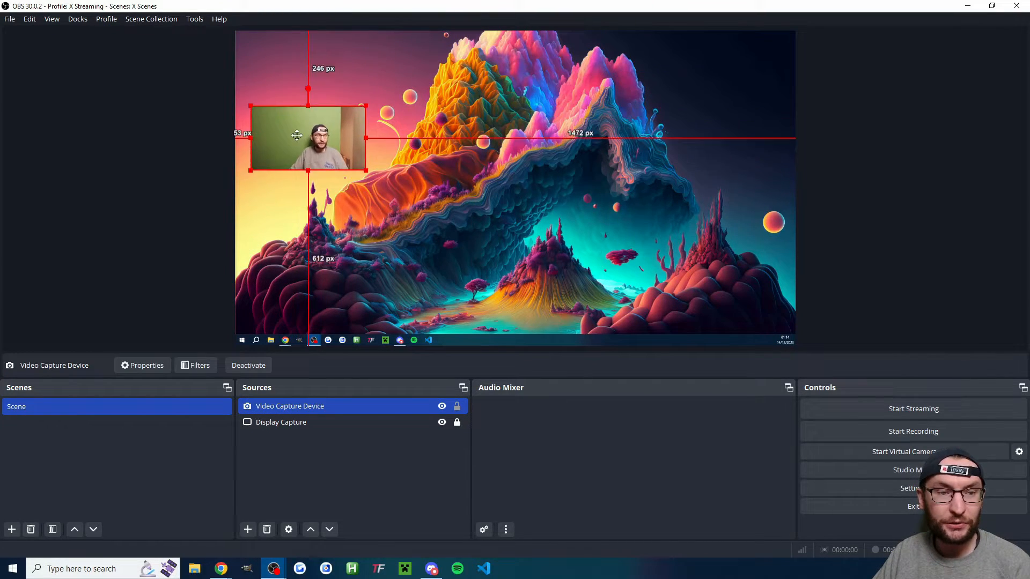
drag(307, 136, 301, 182)
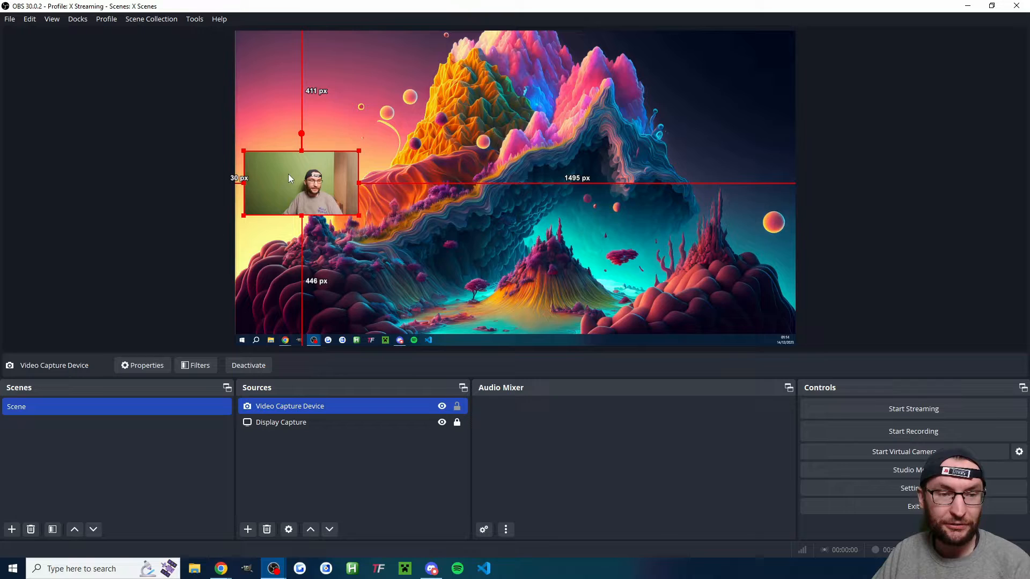
right_click(289, 179)
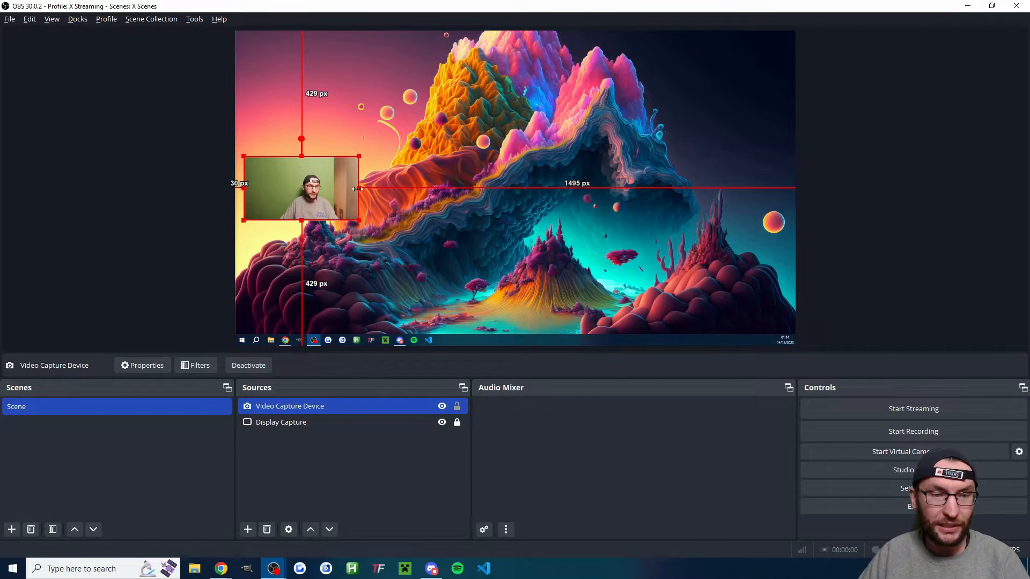
drag(358, 189, 332, 190)
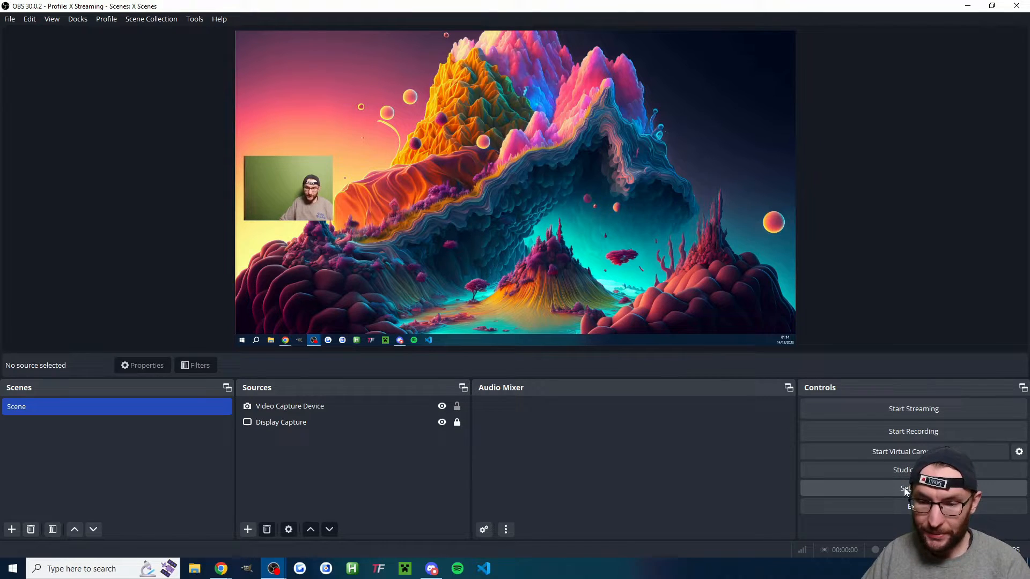
Set HyperX headset speakers as desktop audio and add a Noise Suppression filter to Mic/Aux
click(907, 488)
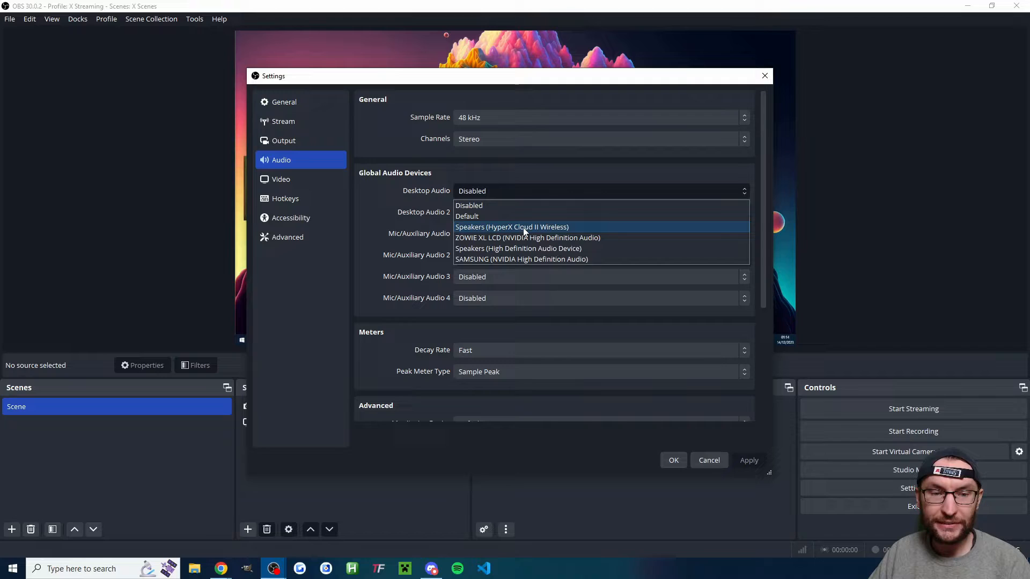
click(512, 227)
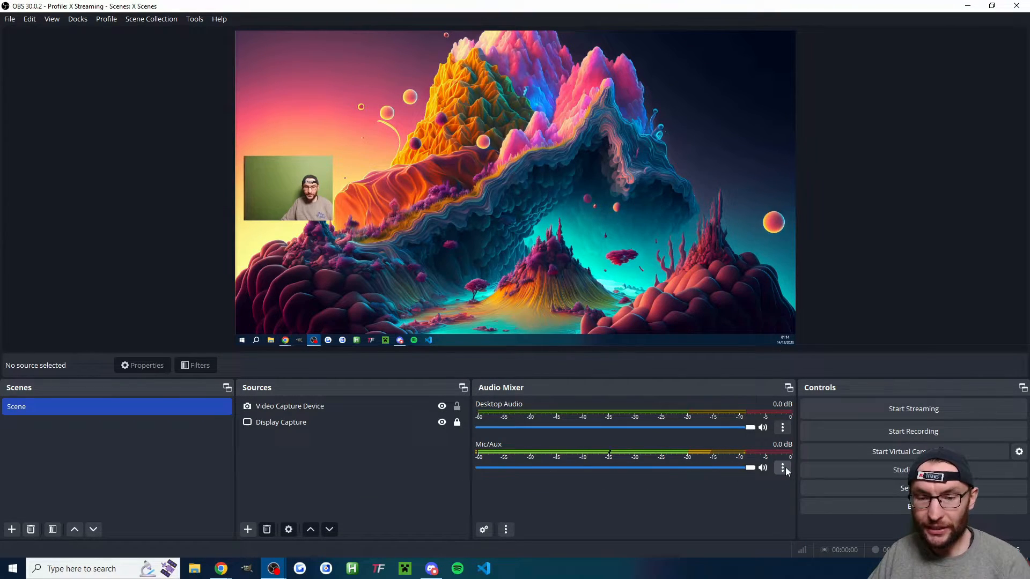
click(782, 468)
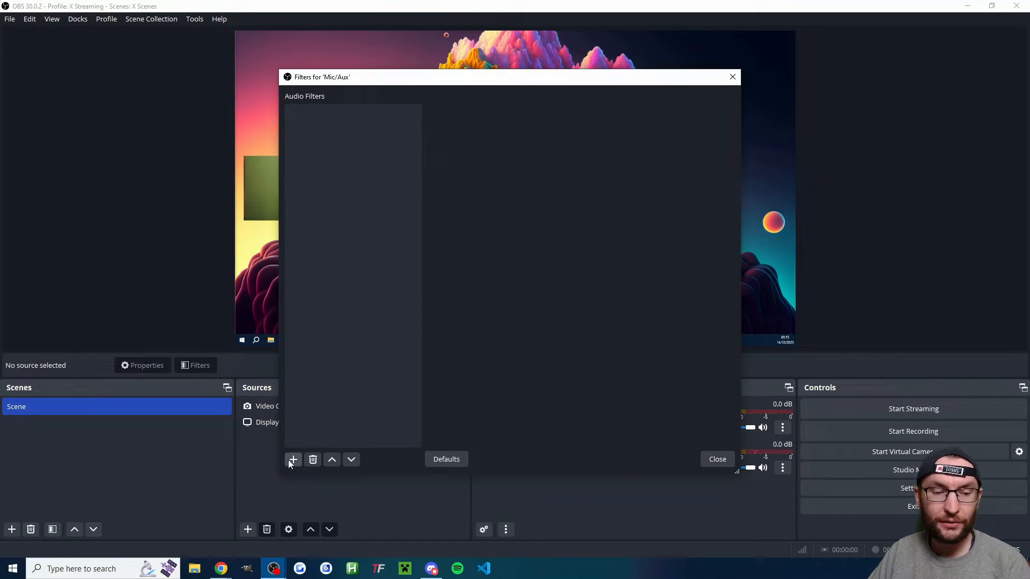
click(293, 459)
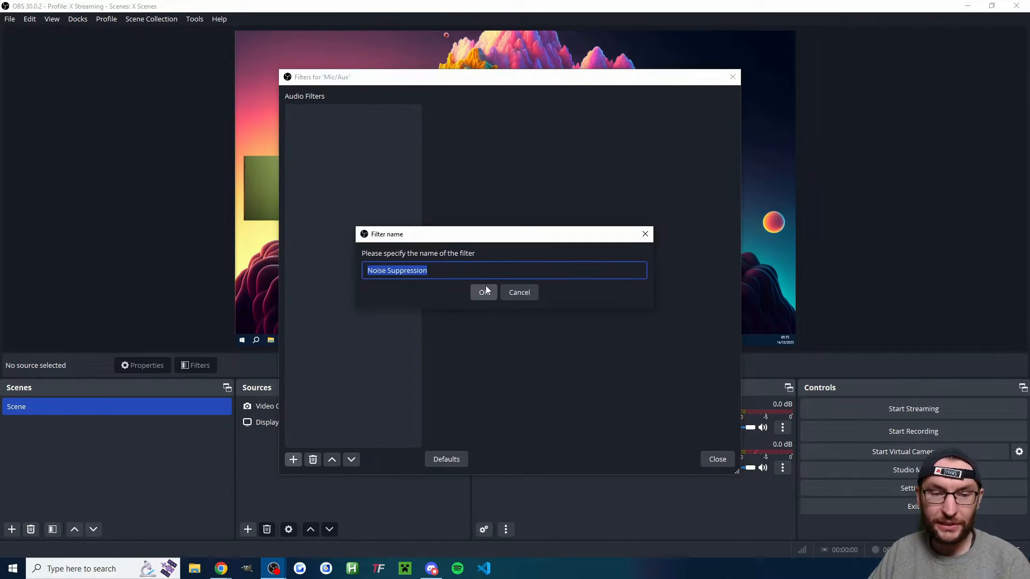
click(483, 292)
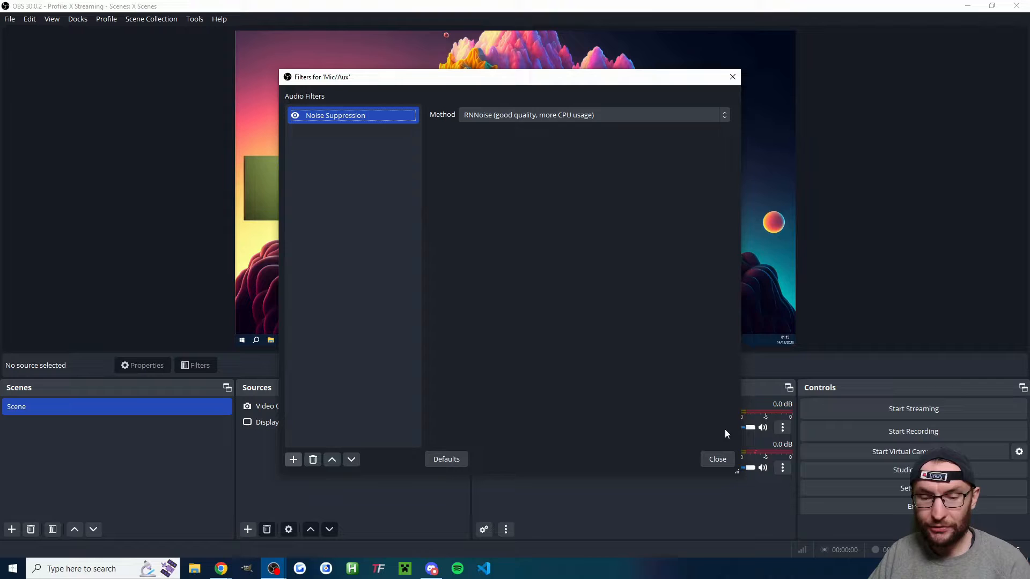
mouse_move(628, 318)
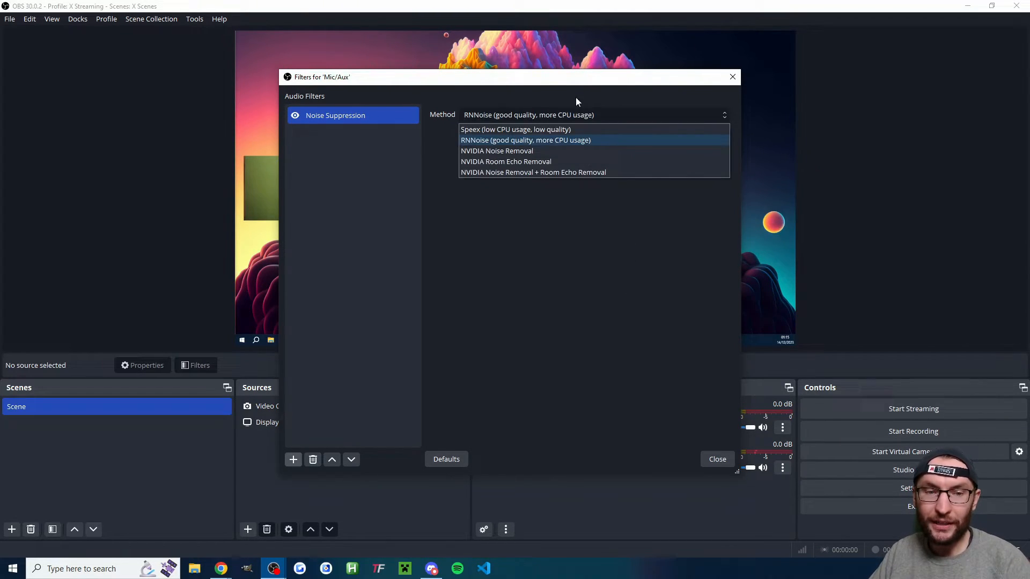
click(717, 459)
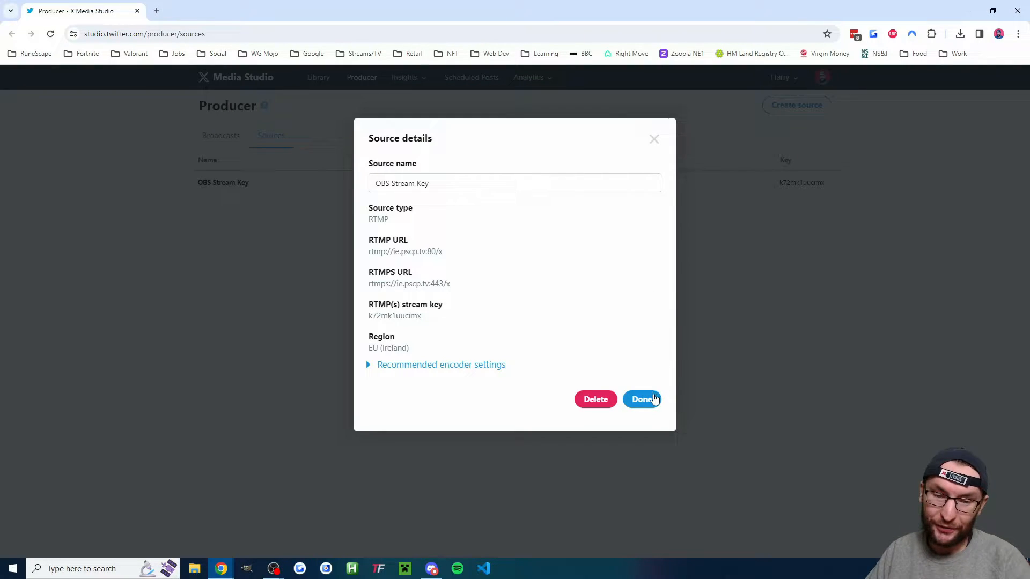
Close the OBS Stream Key source details with Done
click(641, 399)
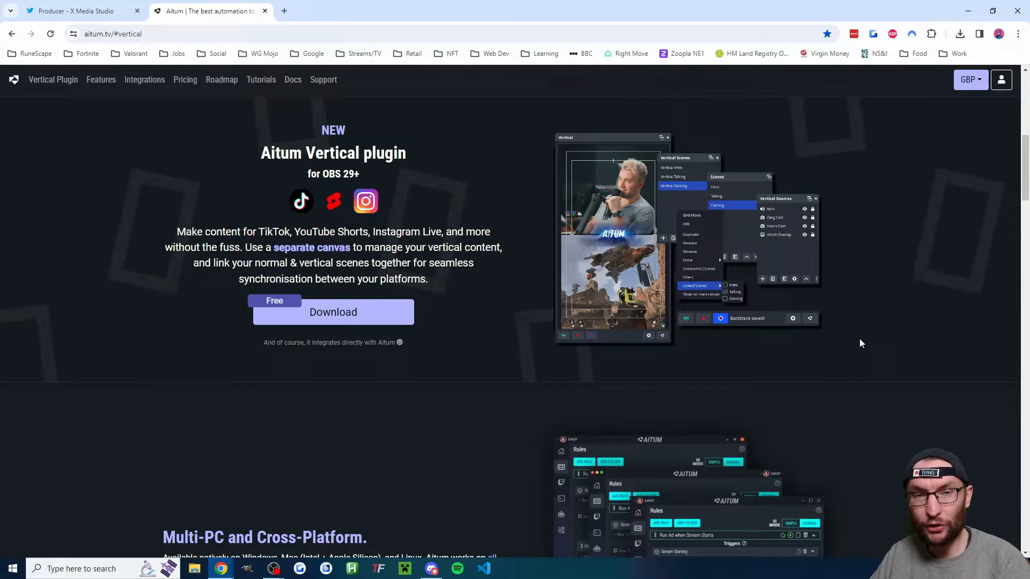
mouse_move(351, 319)
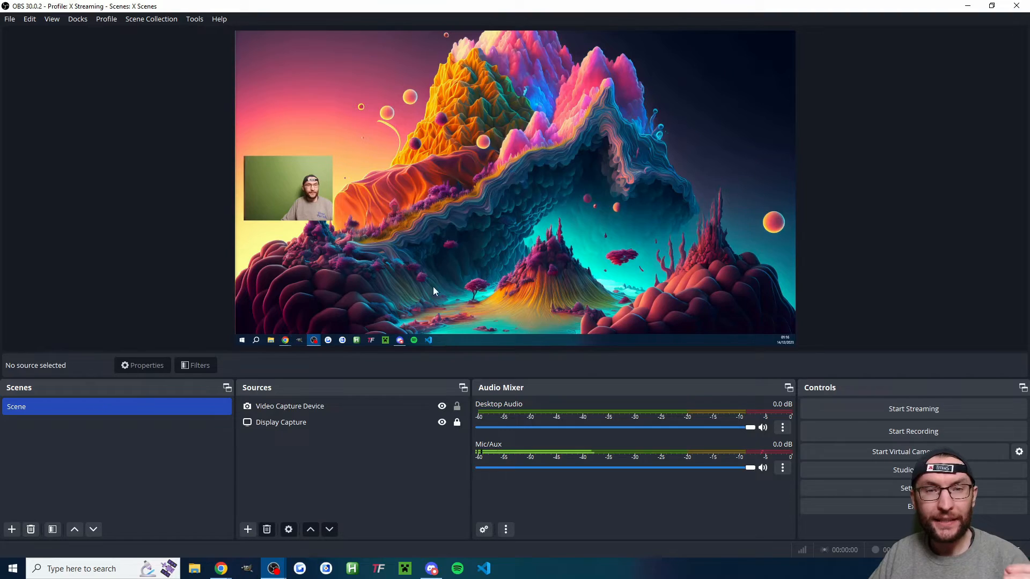
Enable the Vertical Scenes, Vertical Sources and Vertical docks, then open Vertical Settings
click(77, 19)
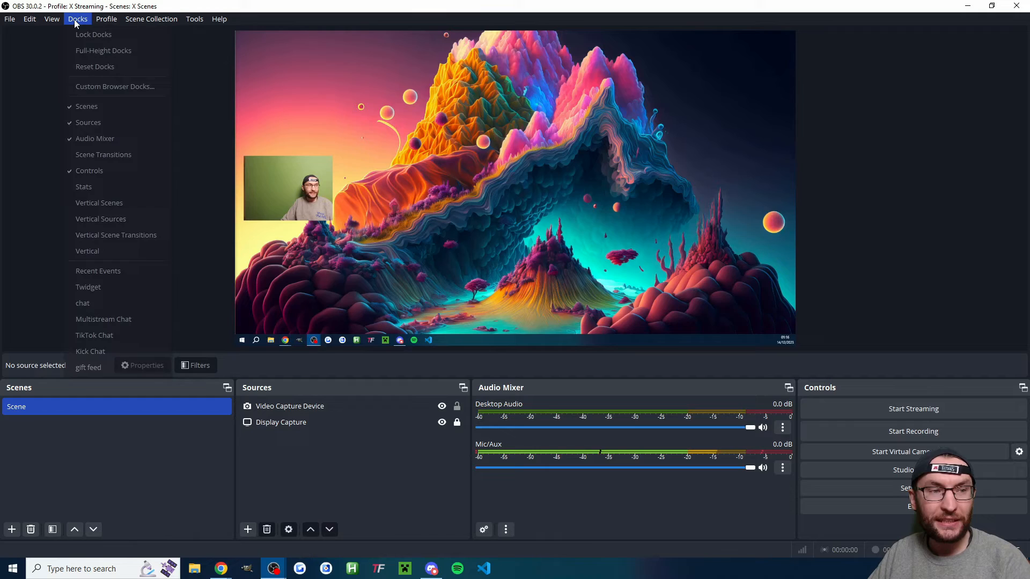
click(99, 203)
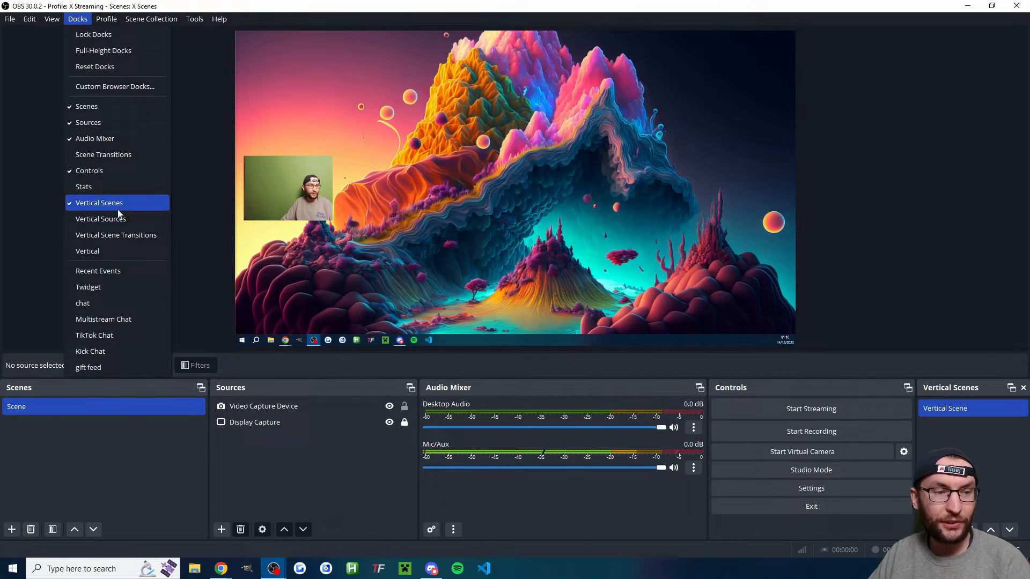
click(87, 251)
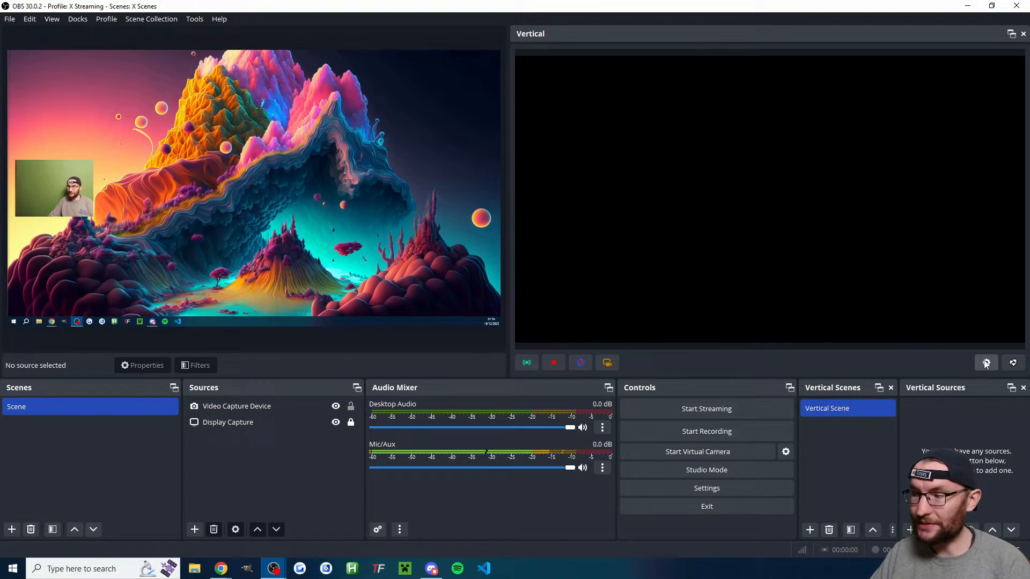
click(985, 363)
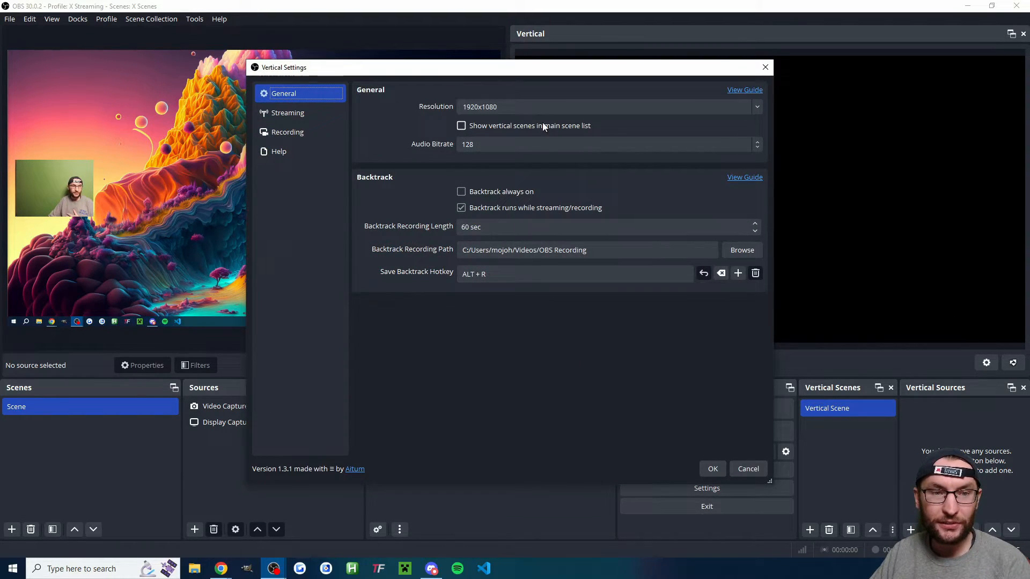
Disable the TikTok vertical stream output and add a new output named 'Twitch'
click(757, 106)
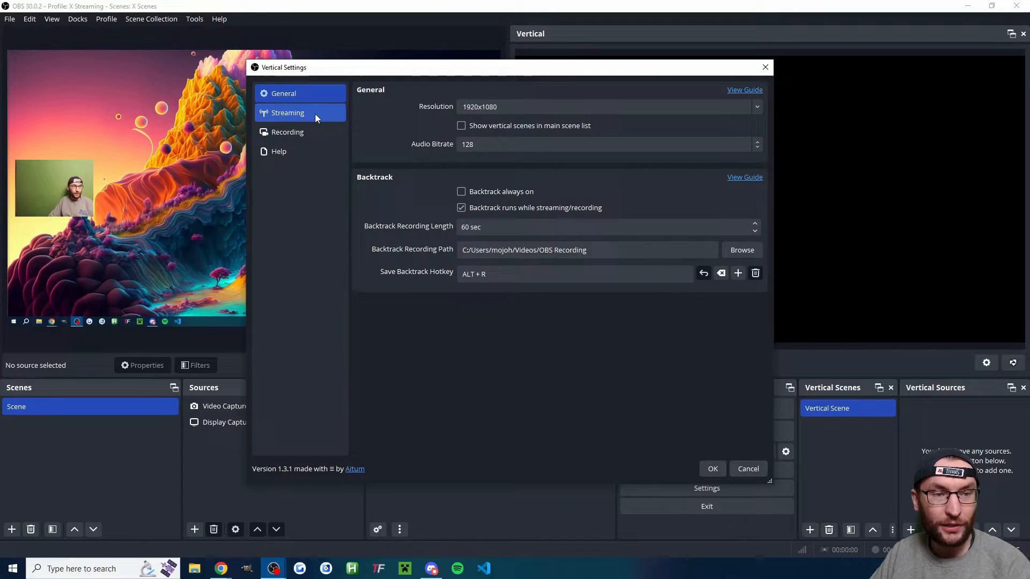
click(288, 113)
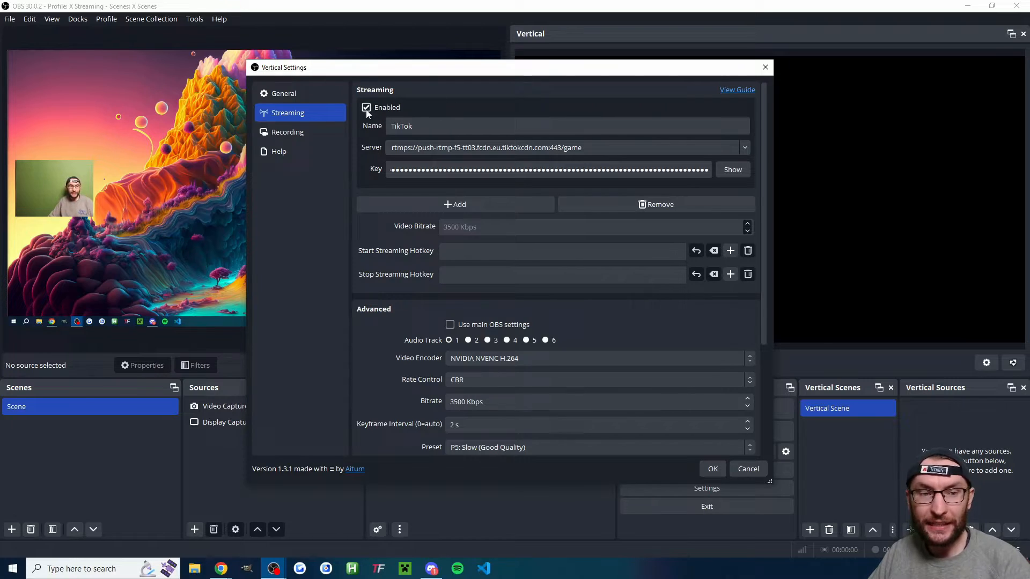
click(366, 107)
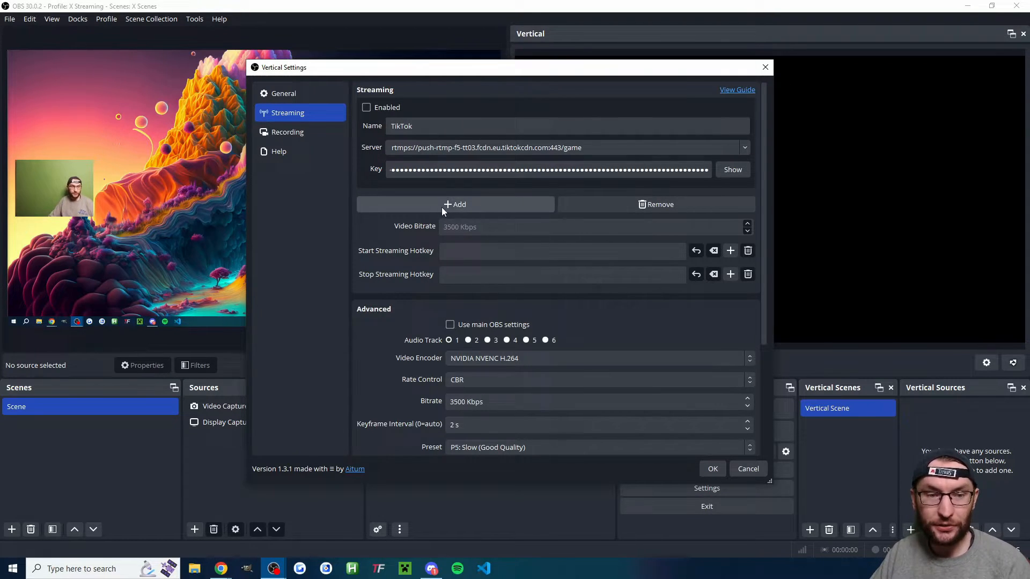
click(455, 204)
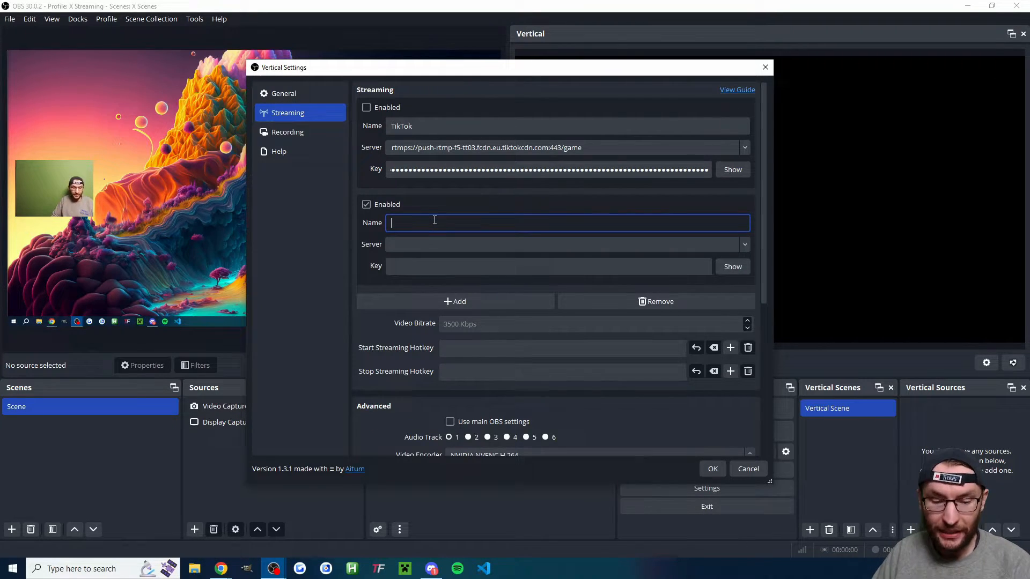
text(Twitch)
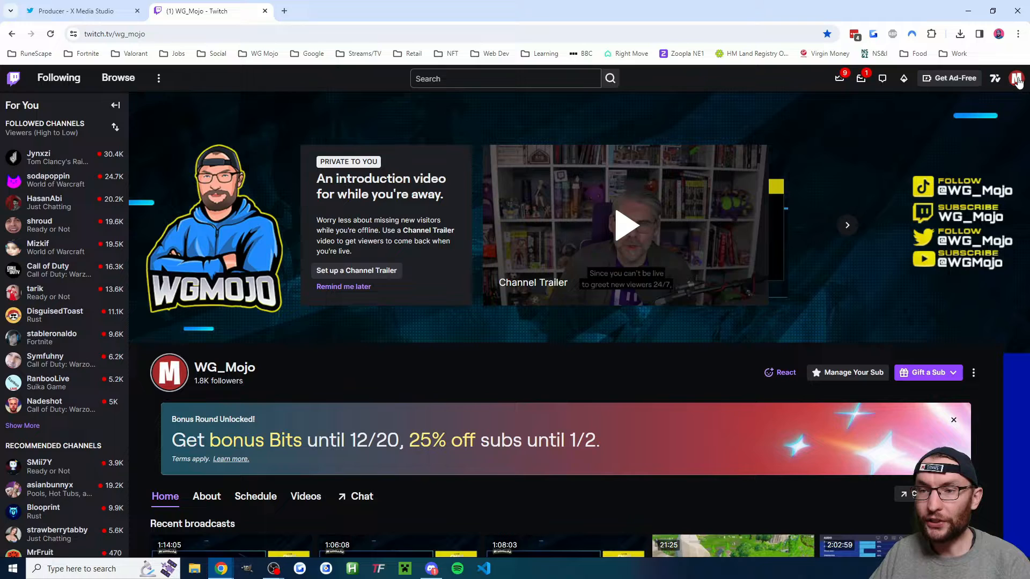
Go to the Twitch Creator Dashboard from the account menu
click(1016, 78)
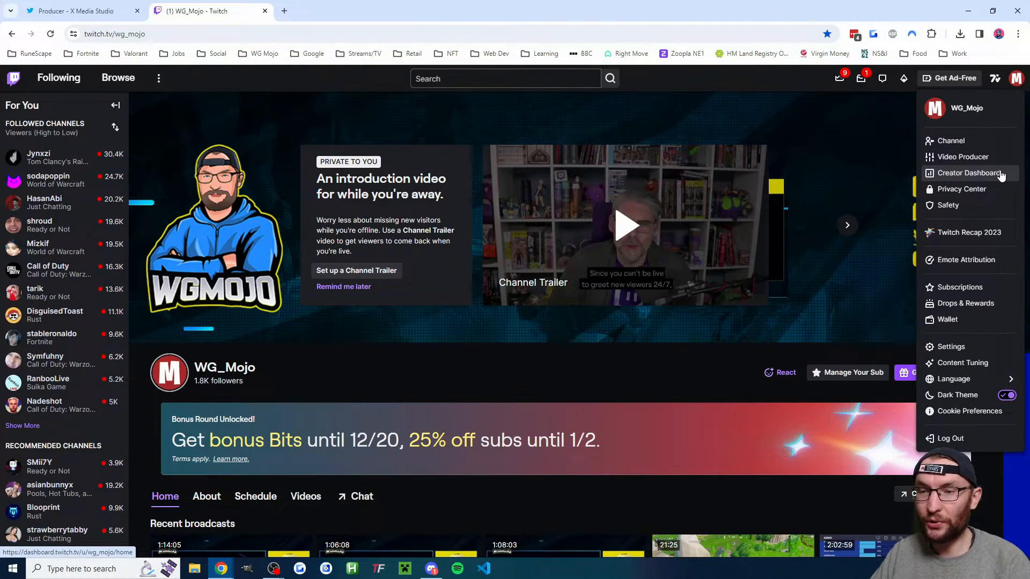
click(967, 173)
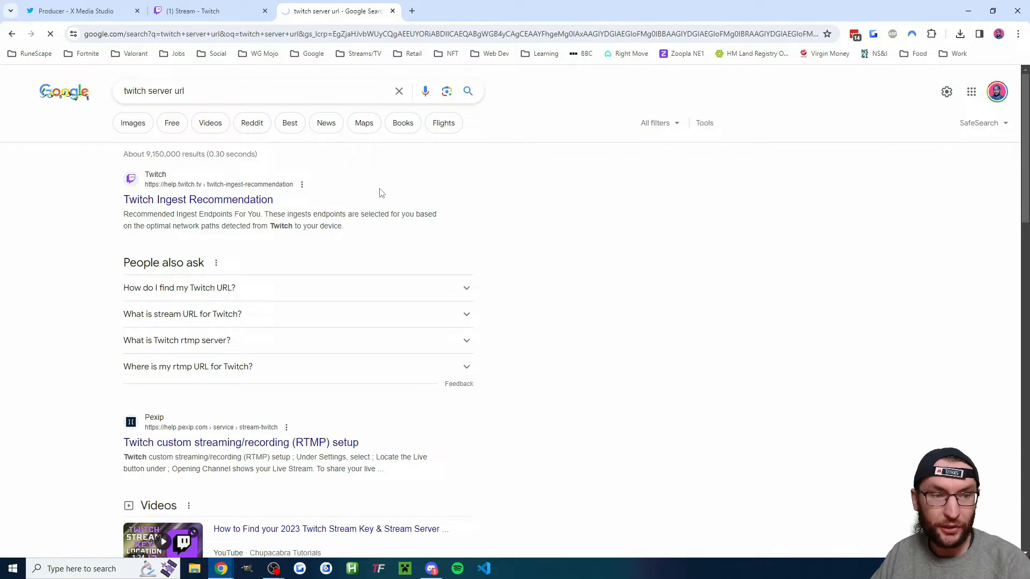
Open Twitch's ingest recommendation page and copy the first London rtmp server address
click(198, 200)
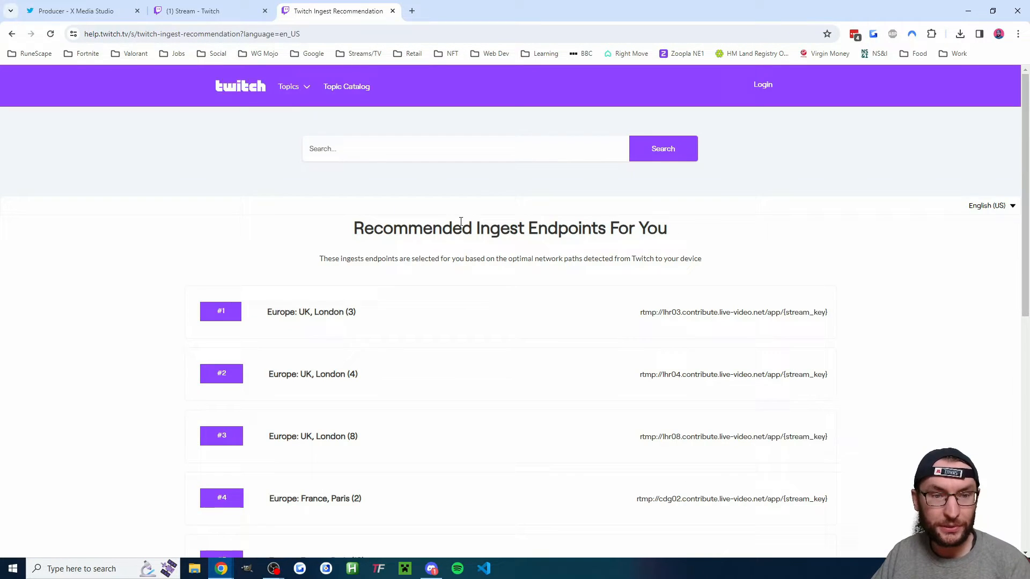
mouse_move(662, 263)
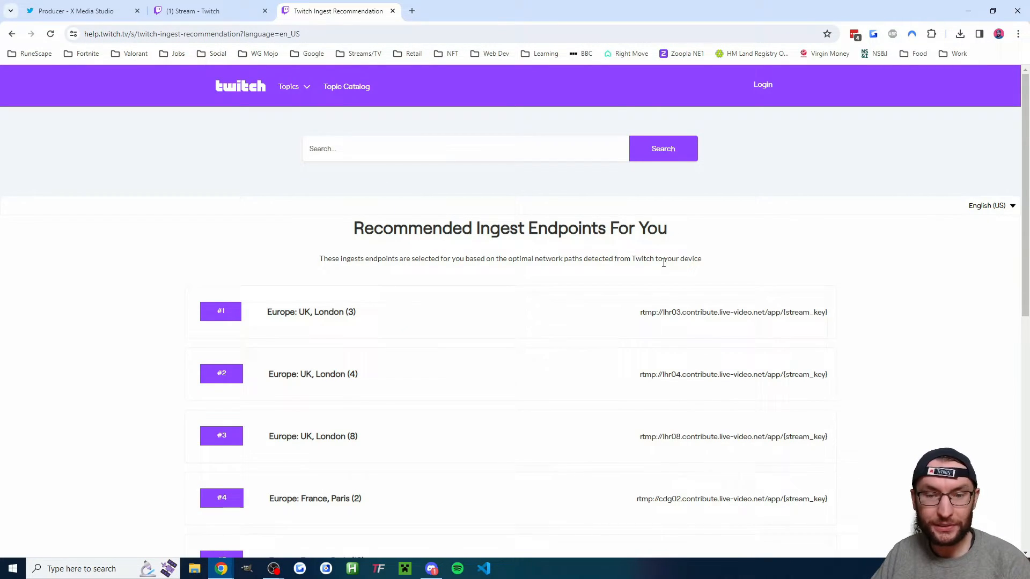
right_click(796, 258)
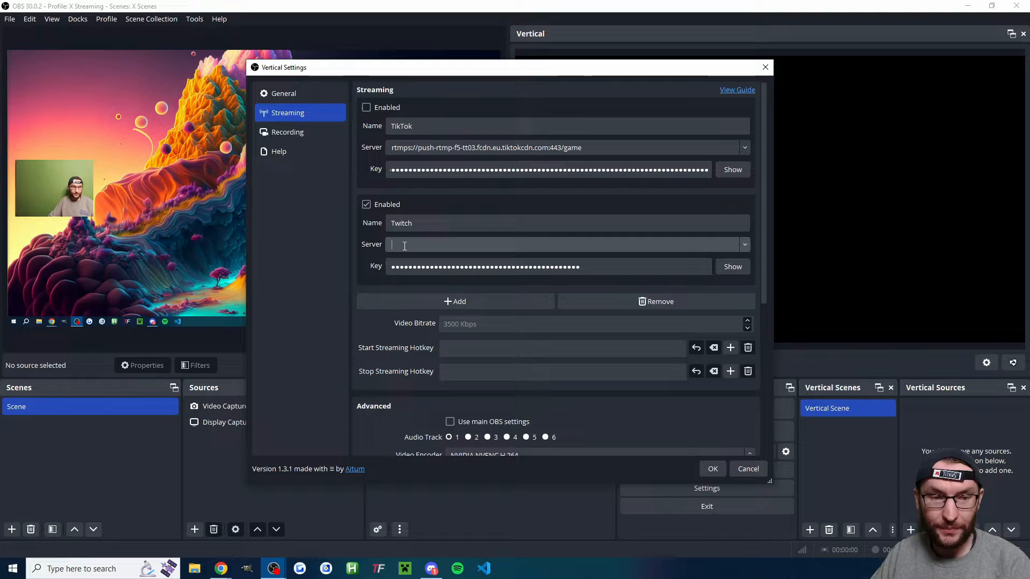
Enter the London rtmp ingest URL and a stream key for the Twitch vertical output
text(rtmp://lhr03.contribute.live-video.net/app/{stream_key})
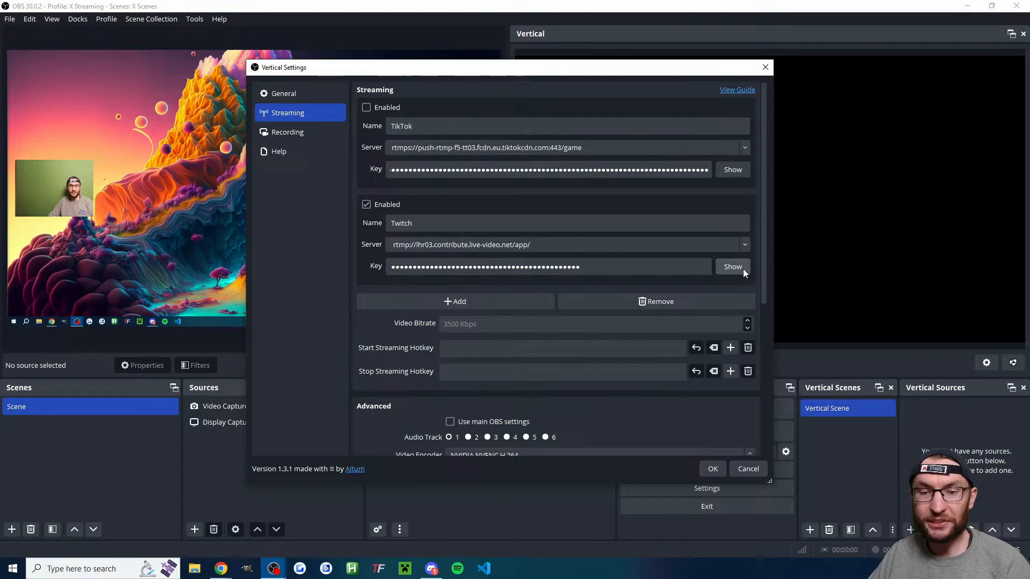
click(548, 266)
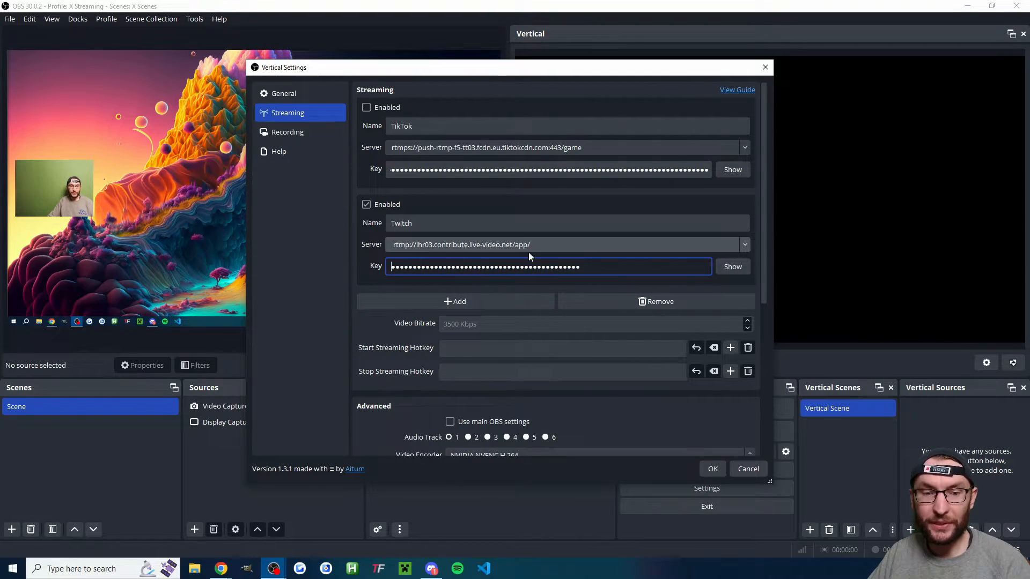
text(dfgdfgdfgdfg)
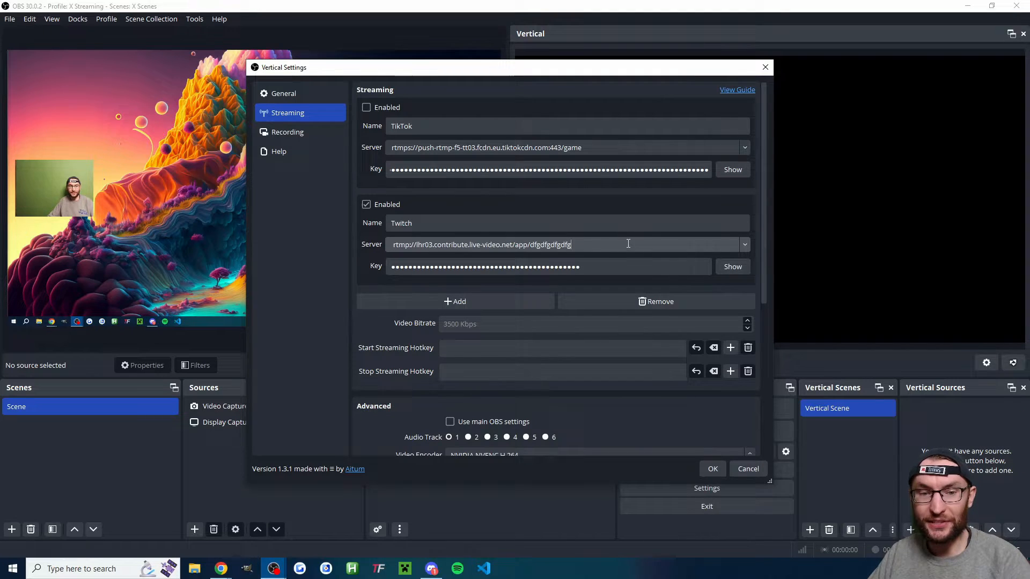
Make the vertical stream use main OBS encoder settings with a 6000 Kbps bitrate
scroll(down, 3)
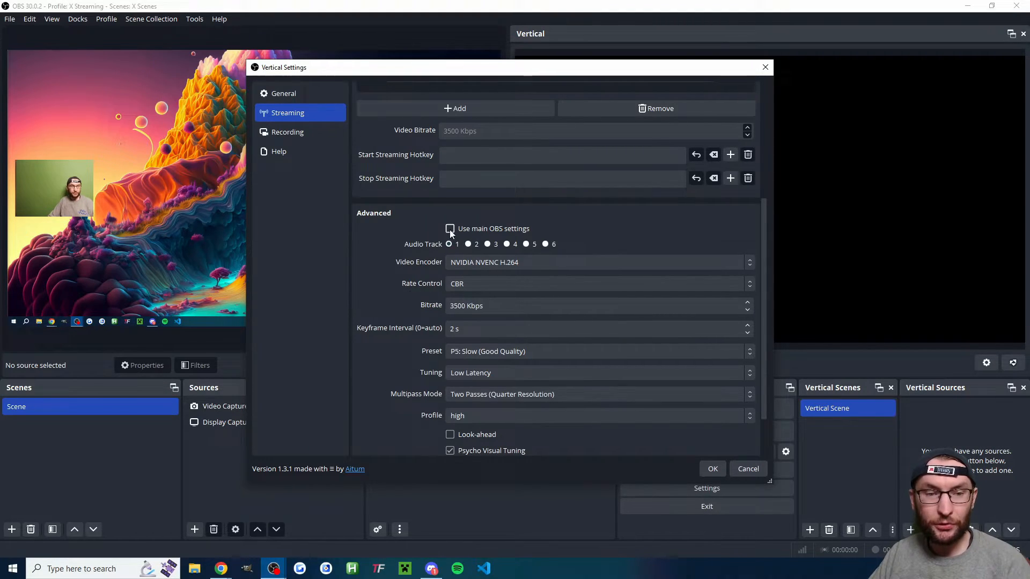
click(450, 228)
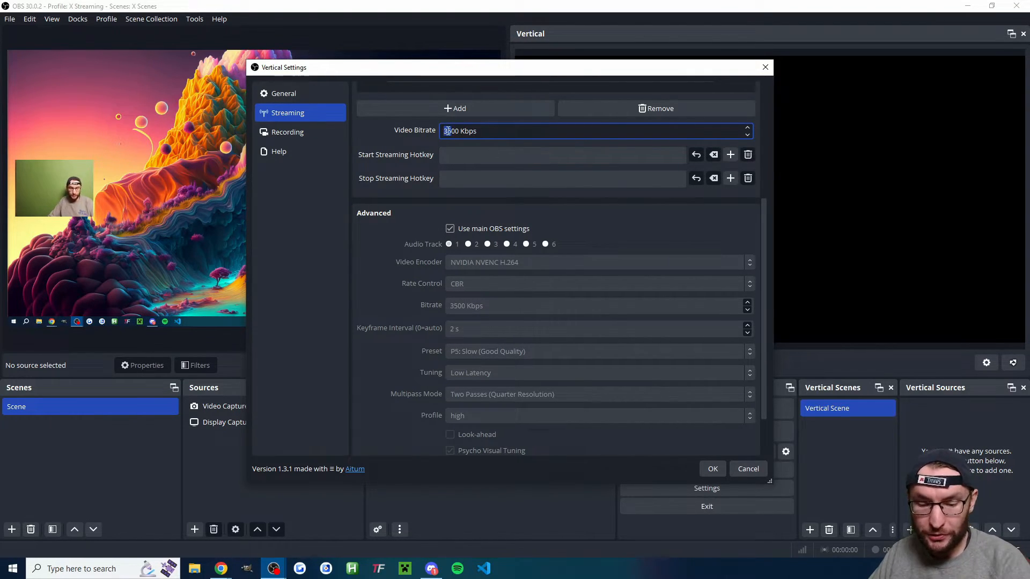
text(6000)
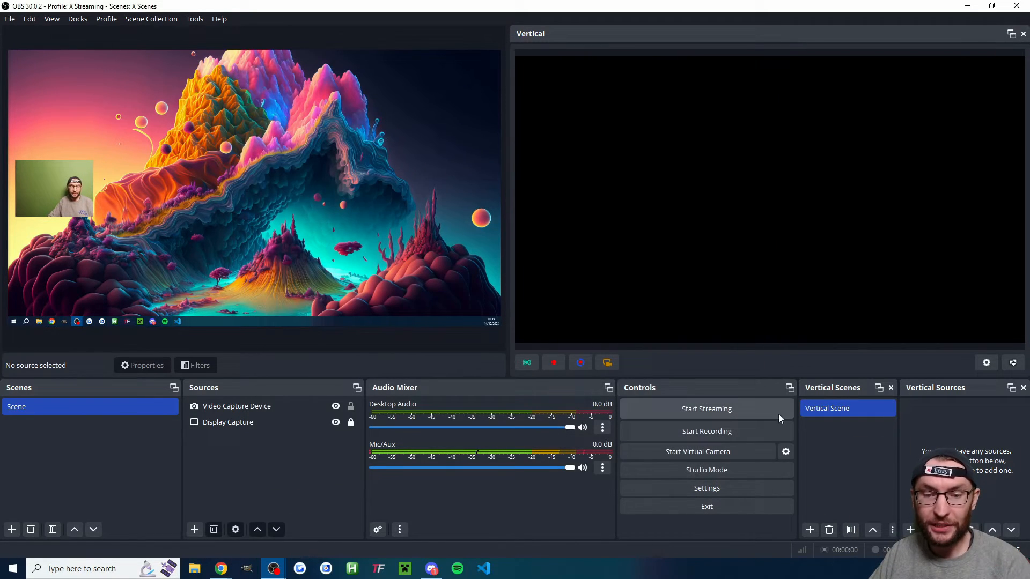
Rename the Vertical Scene in the Vertical Scenes dock to 'Twitch Scene'
click(847, 408)
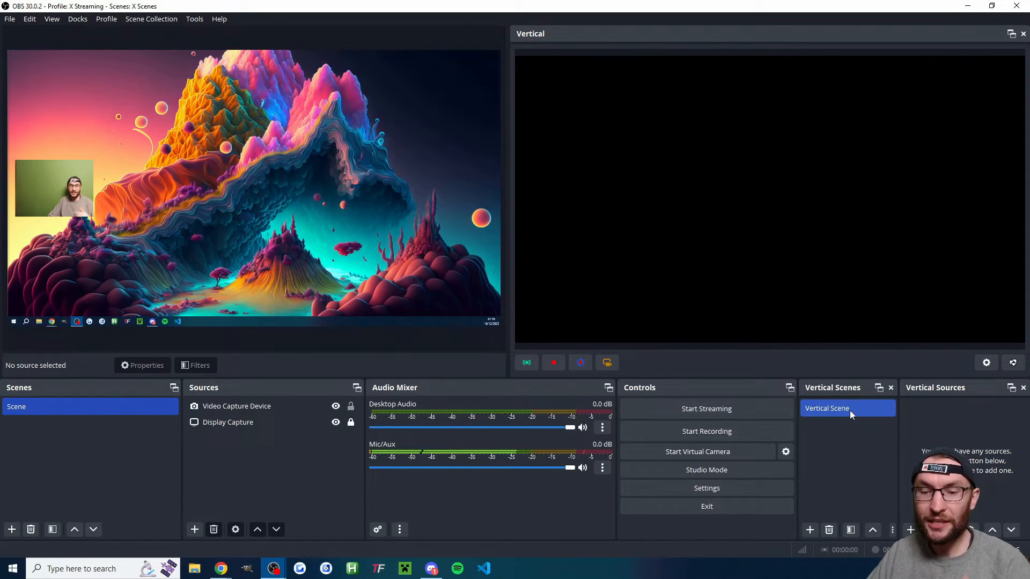
right_click(847, 408)
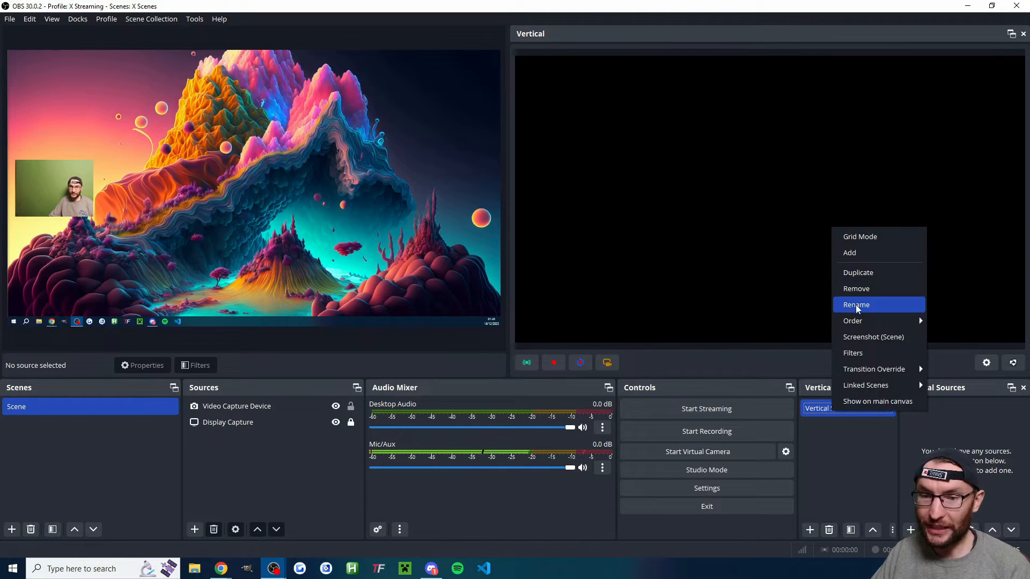
click(856, 304)
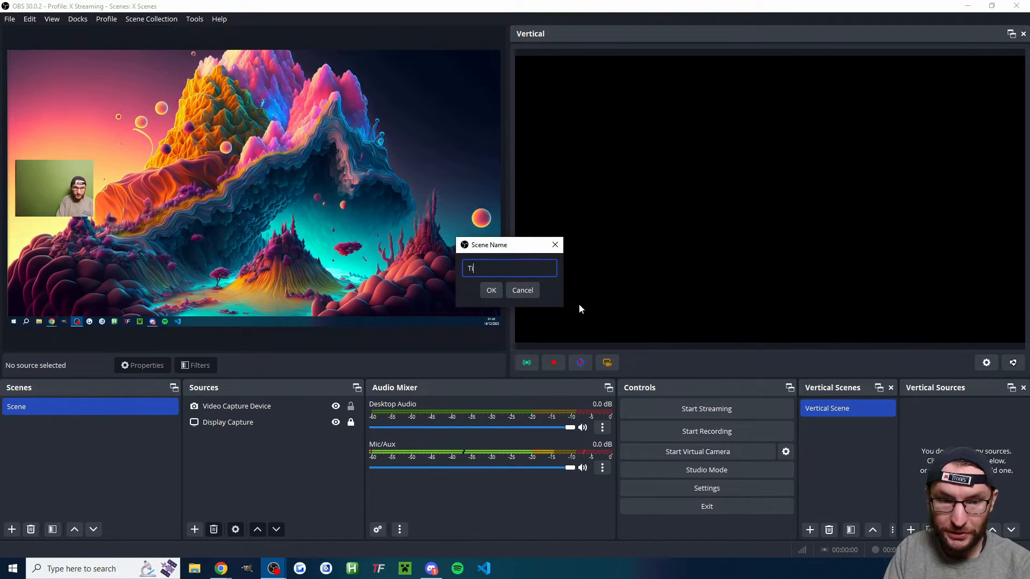
text(witch Scene)
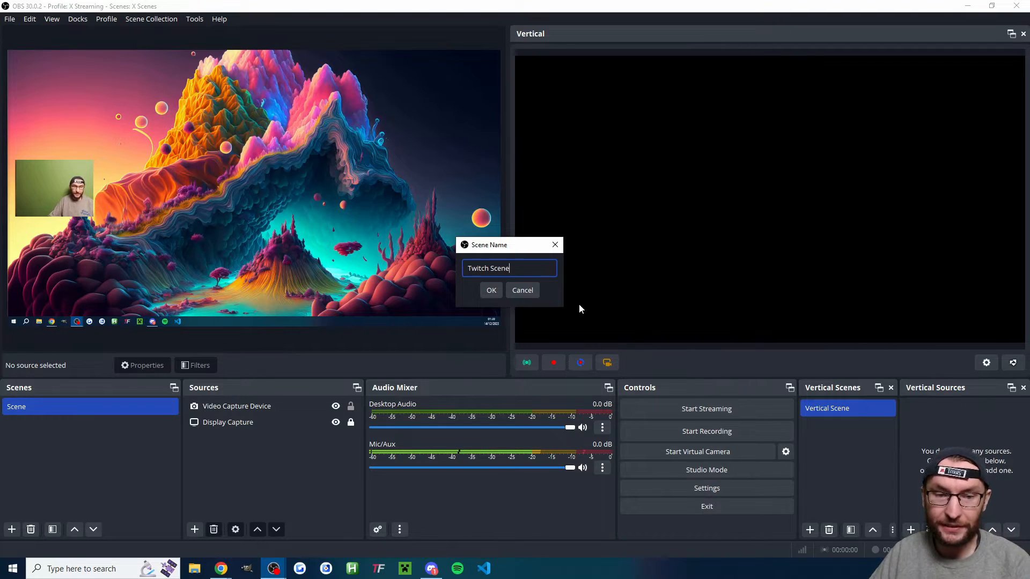
click(492, 290)
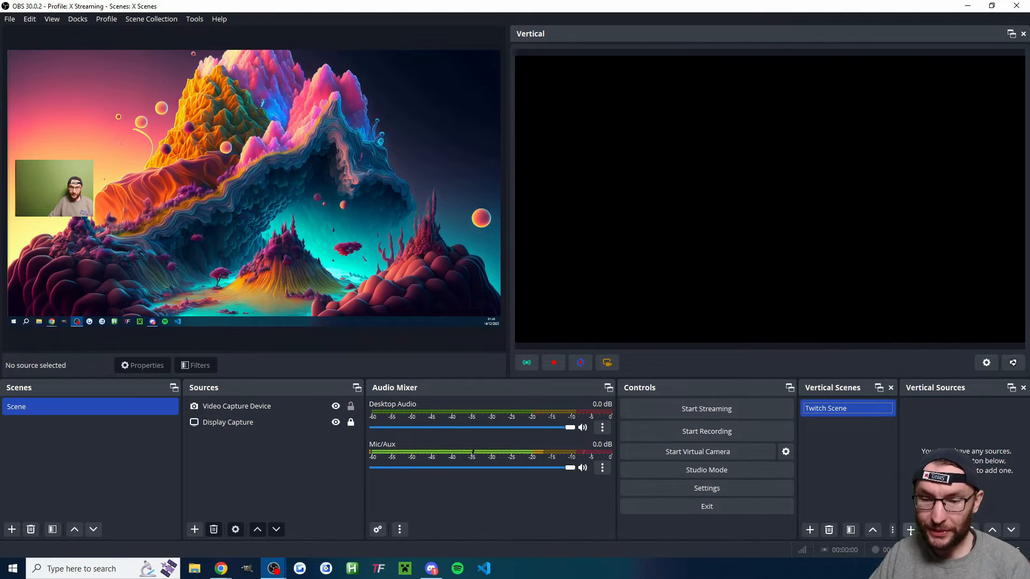
click(910, 530)
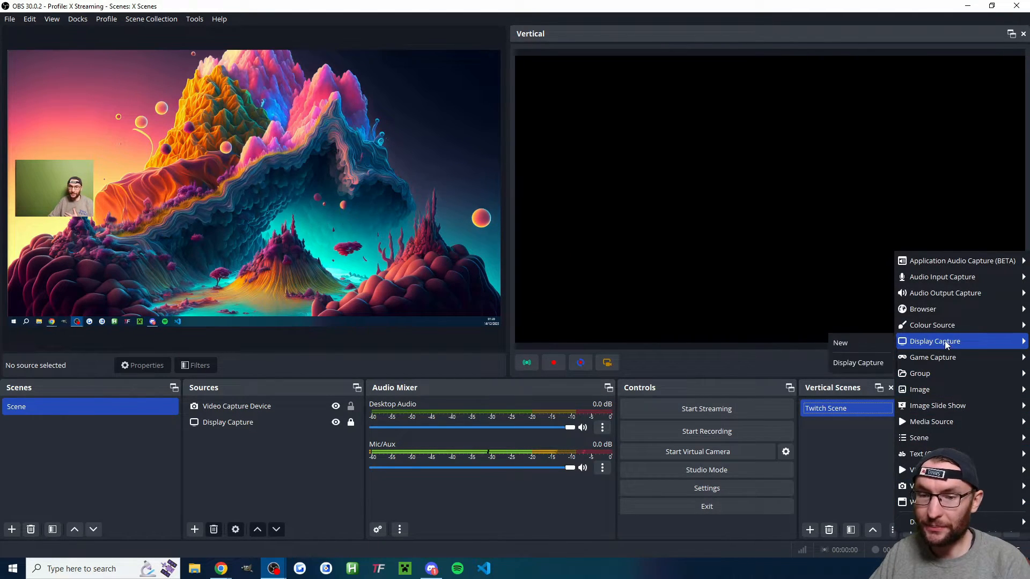
Add existing Display Capture and webcam to Twitch Scene, webcam left and vertically centred
click(935, 341)
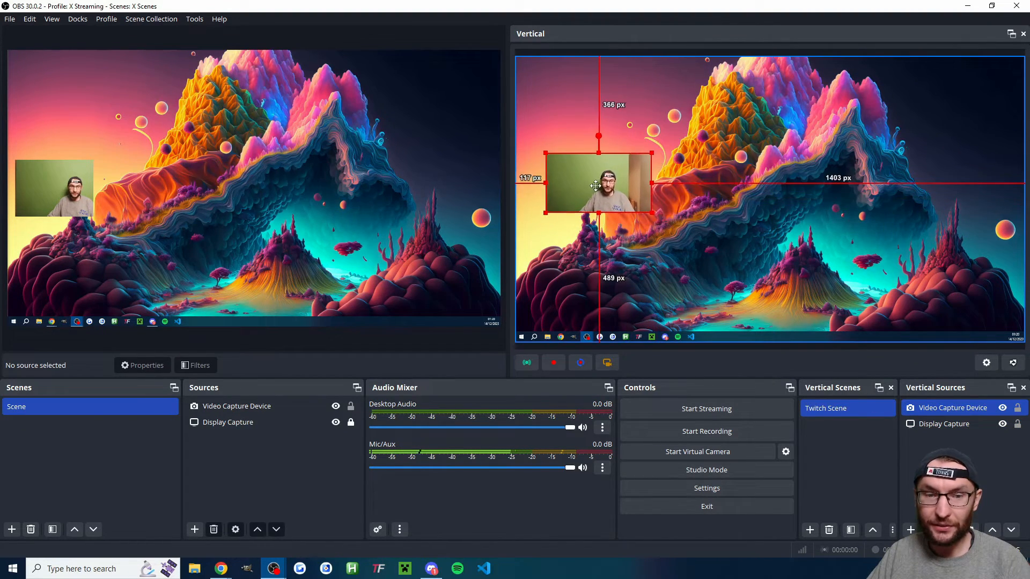
drag(597, 186, 578, 193)
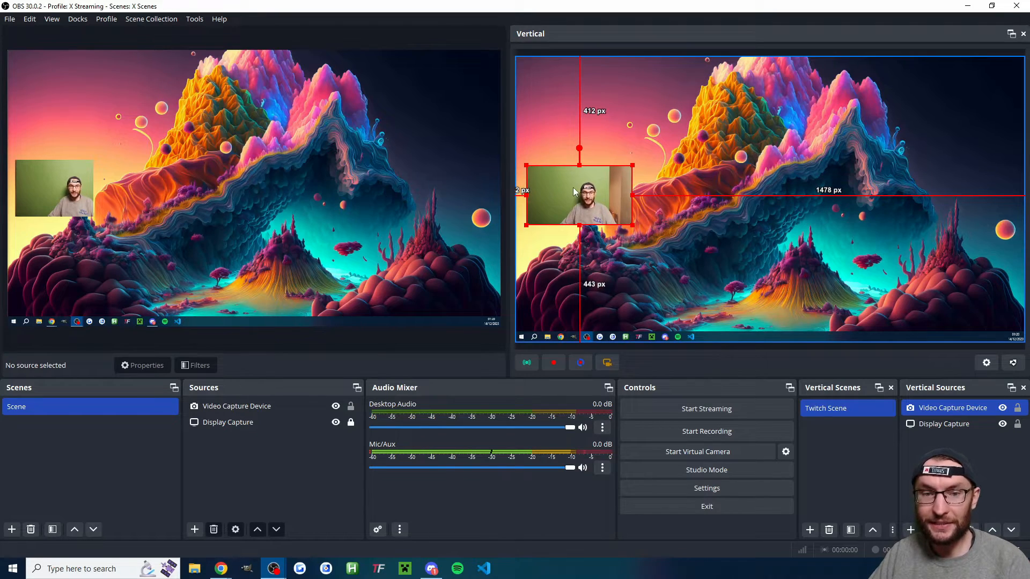
right_click(574, 191)
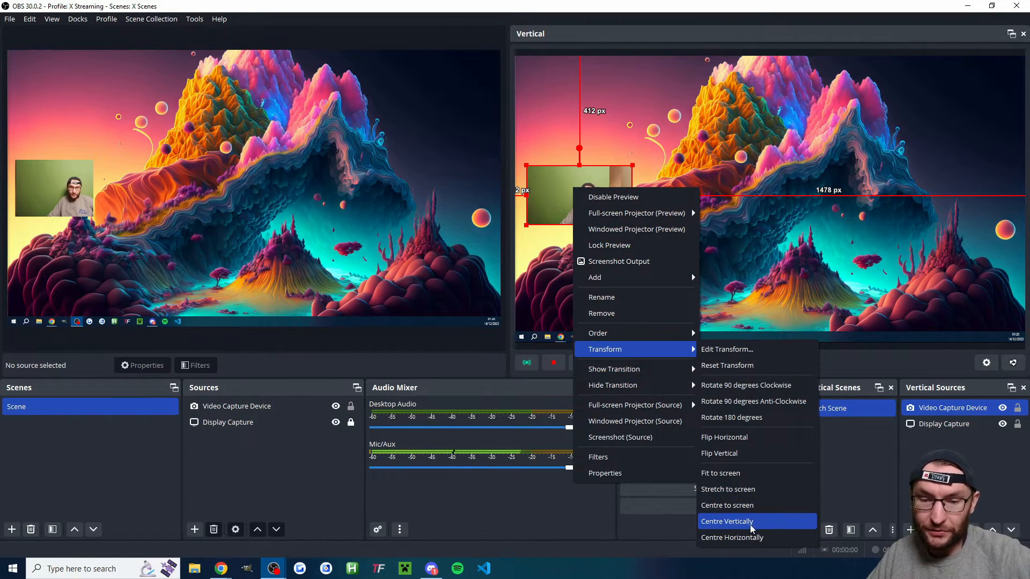
click(726, 522)
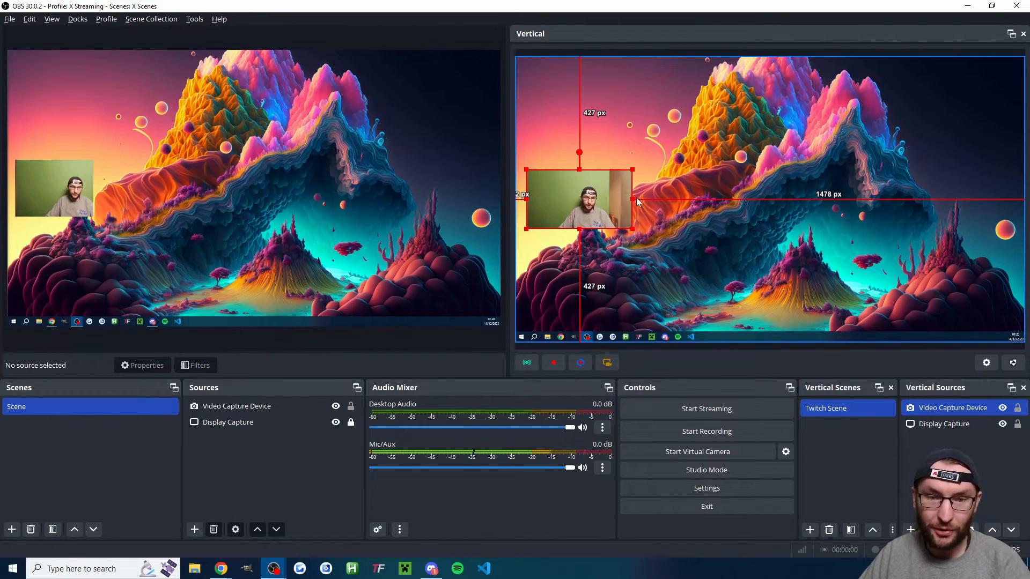
click(944, 423)
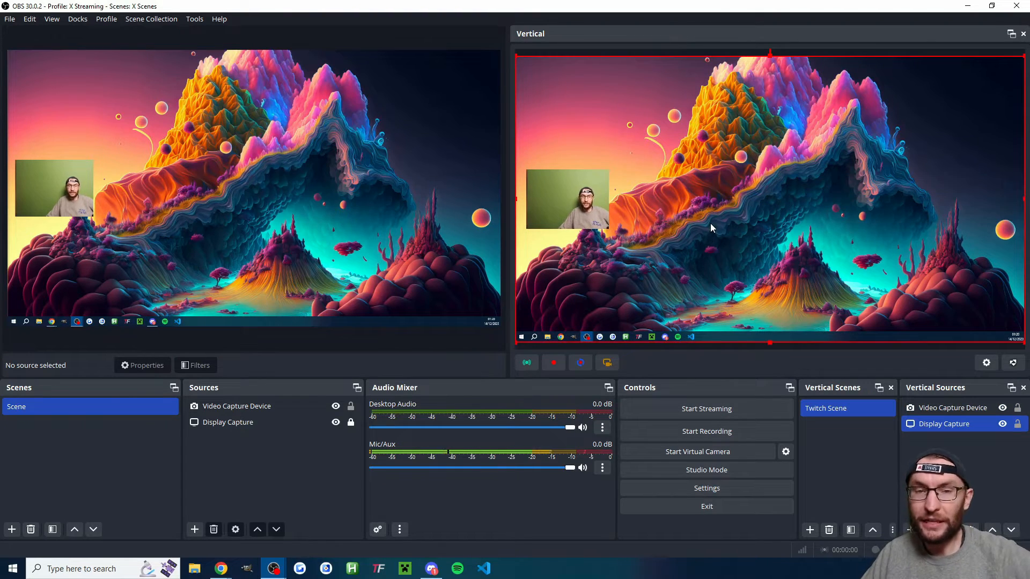
mouse_move(527, 363)
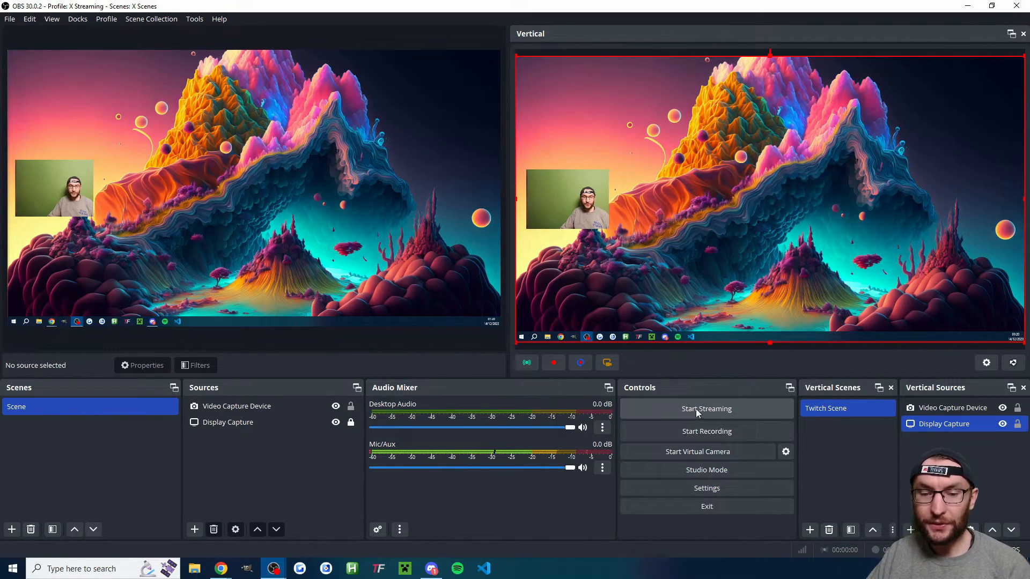
mouse_move(749, 279)
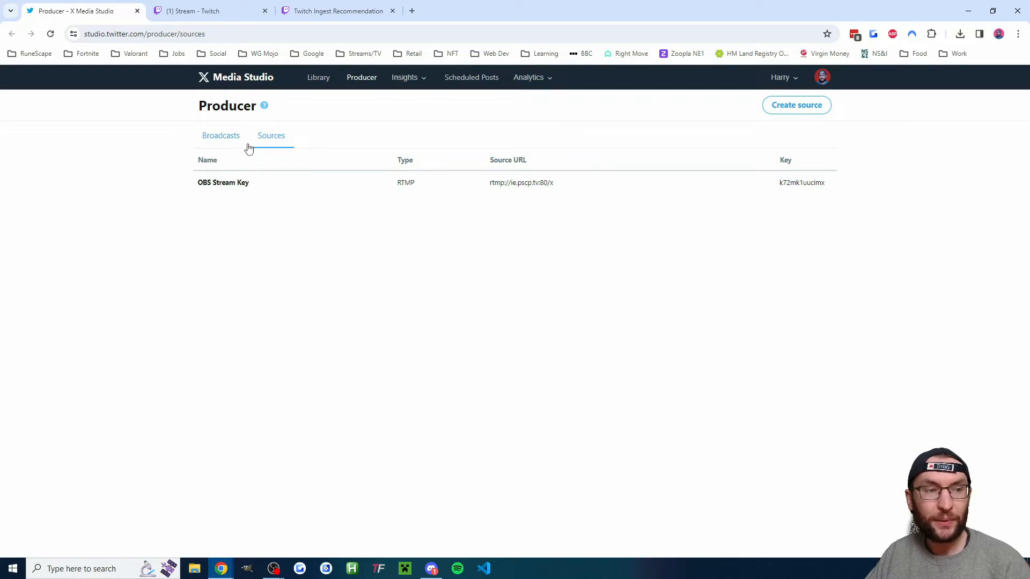
Create an X Media Studio broadcast sourced from OBS Stream Key and post it captioned 'test'
click(221, 135)
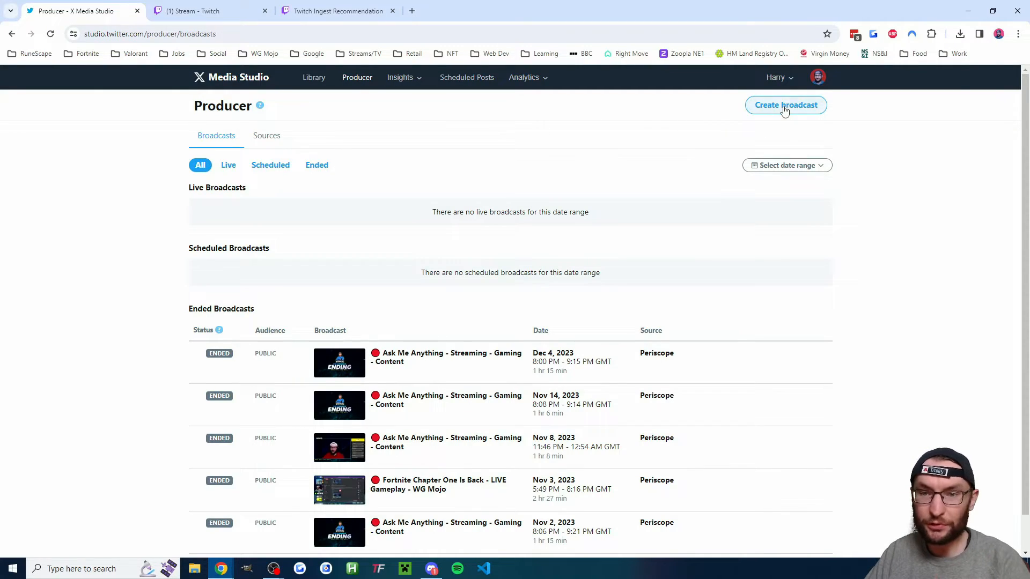
click(785, 105)
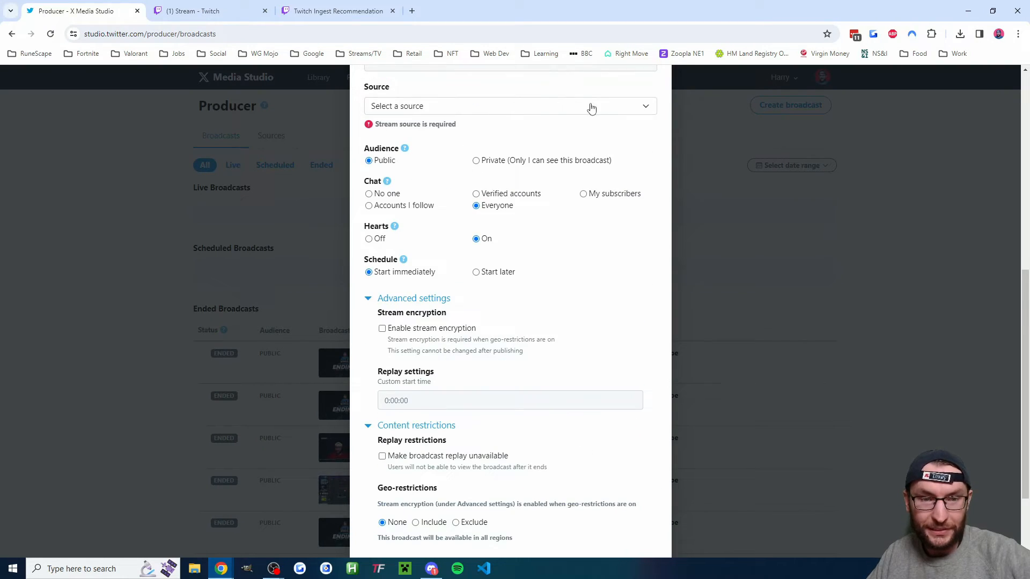
click(510, 106)
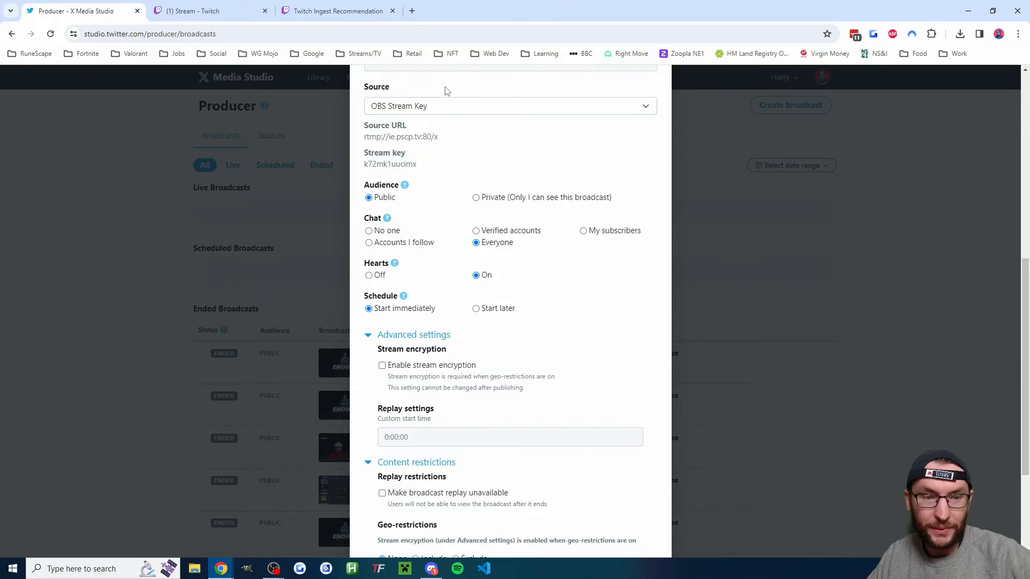
scroll(down, 3)
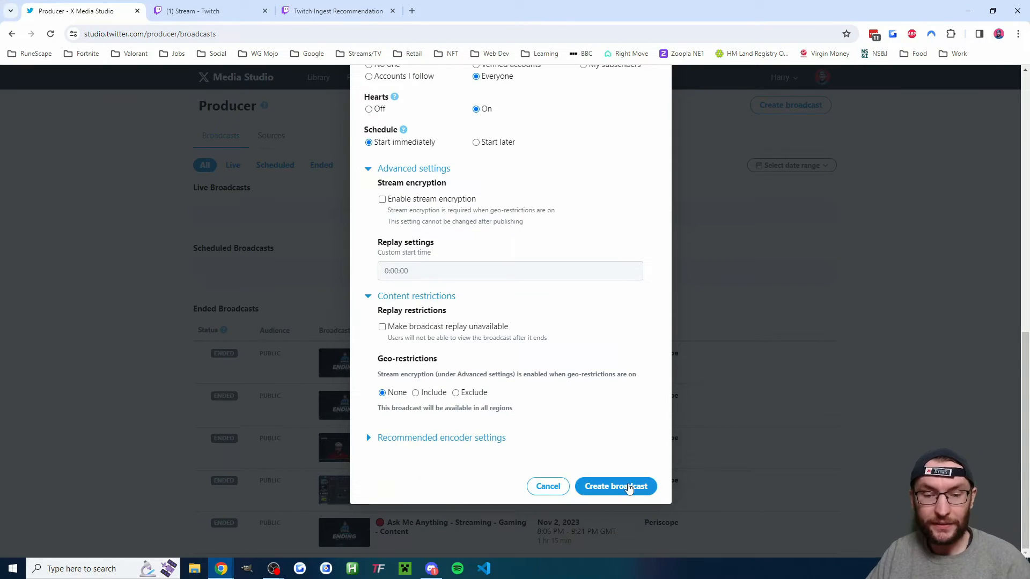
click(616, 487)
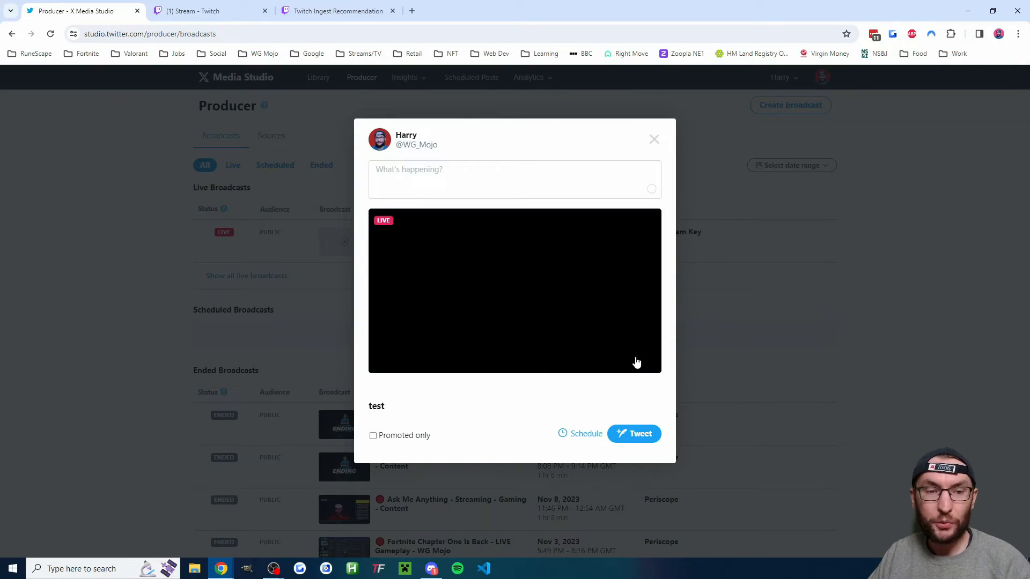
text(test)
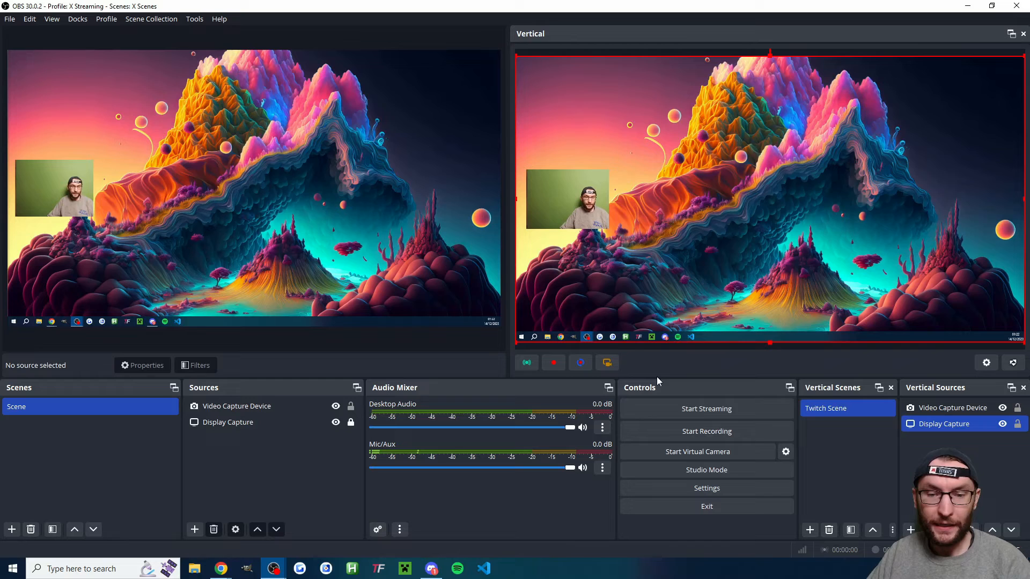
Start the OBS stream, dismiss the replay buffer warning, check Settings, then stop streaming
click(706, 409)
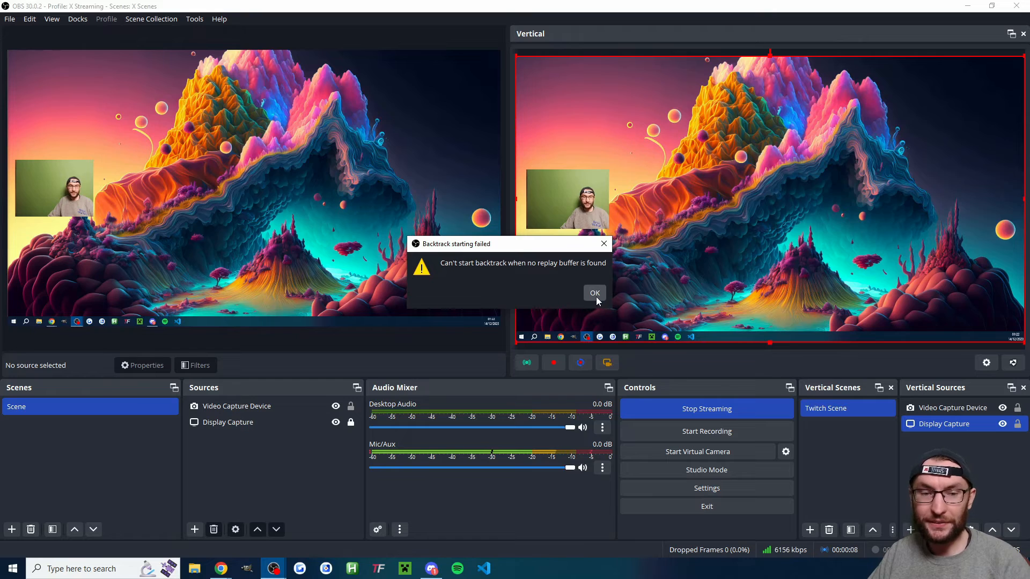
click(595, 293)
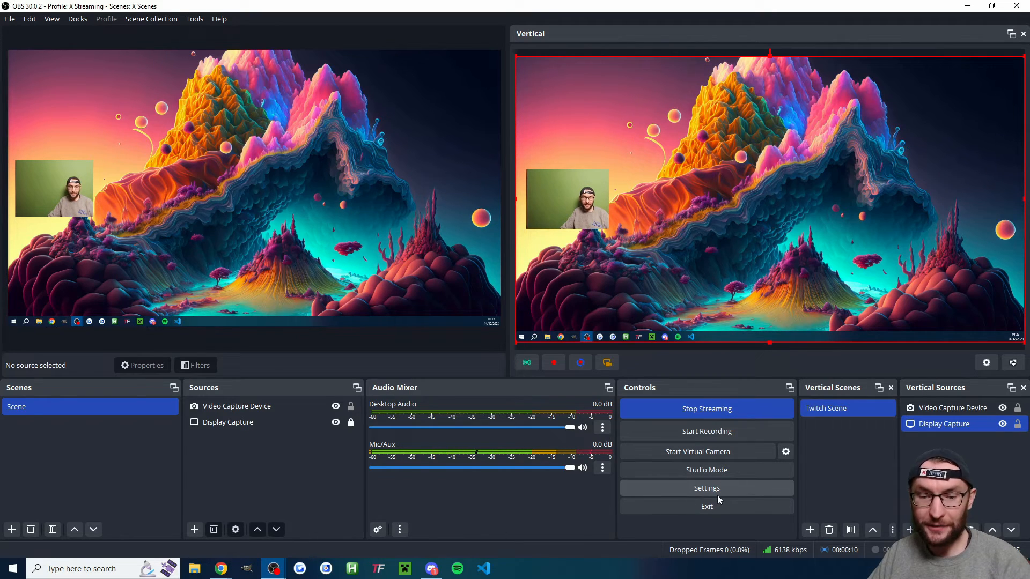
click(706, 487)
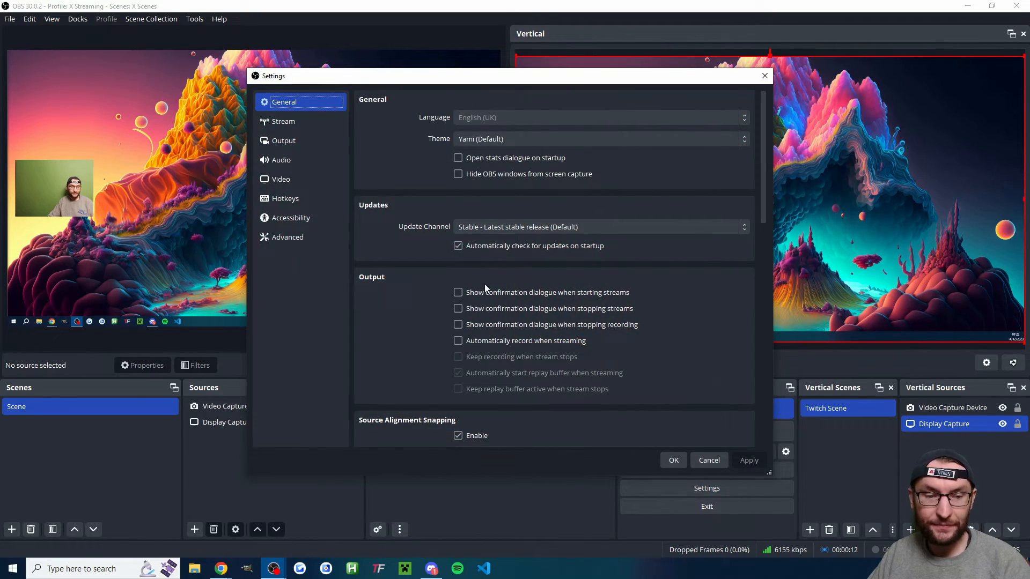
click(284, 140)
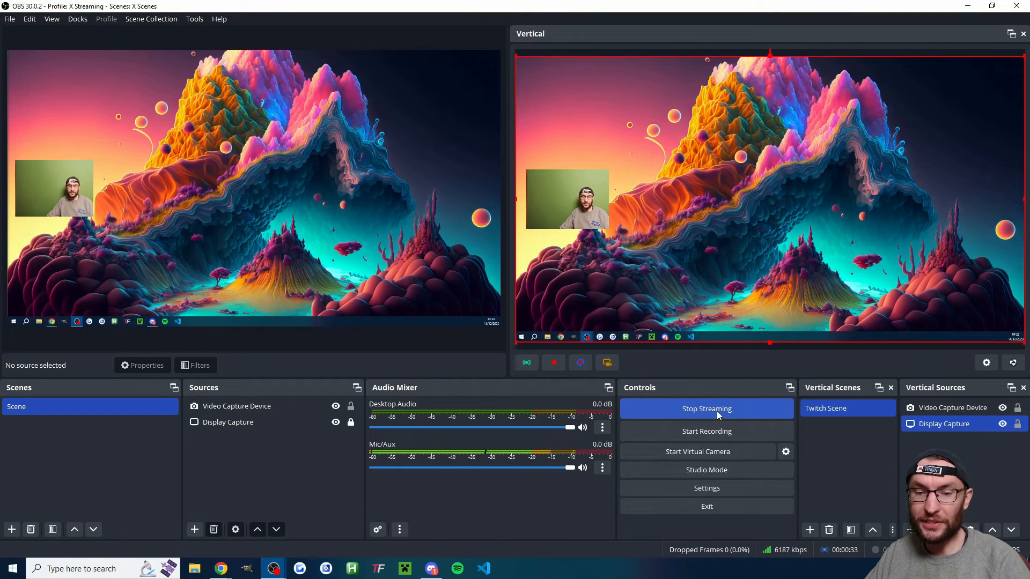
click(706, 408)
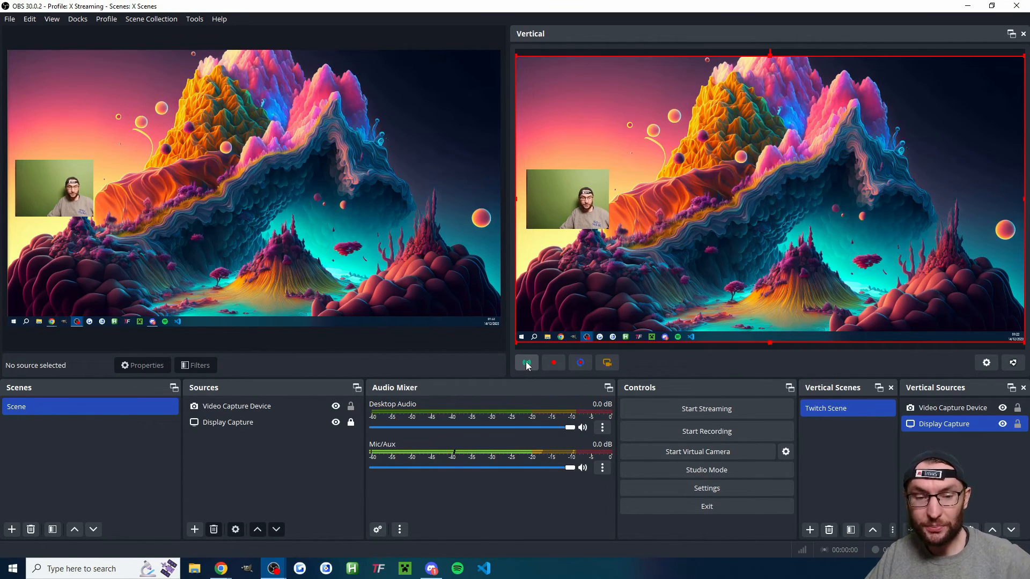
mouse_move(220, 569)
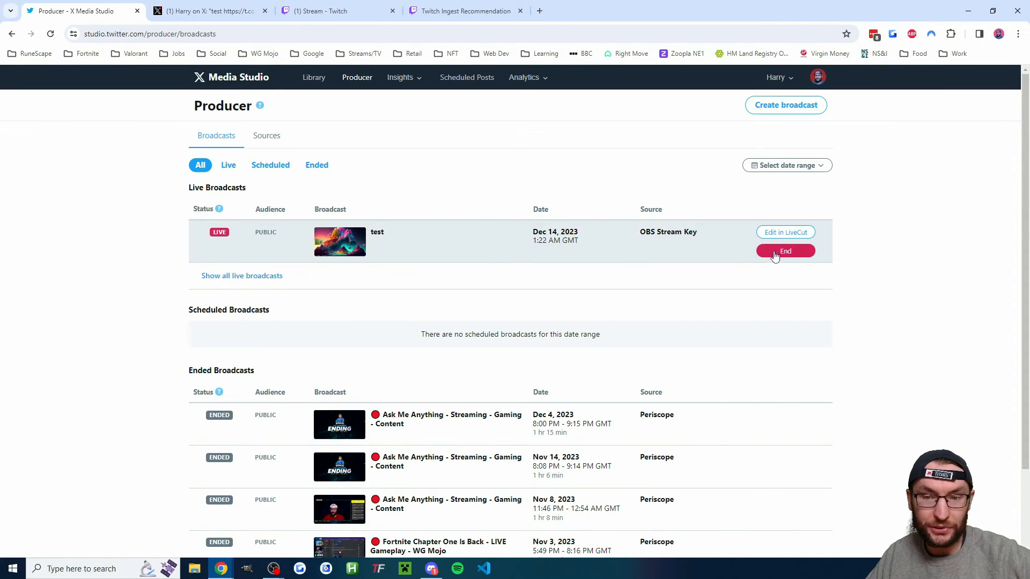
End the live 'test' broadcast in Producer and confirm the End dialog
click(784, 251)
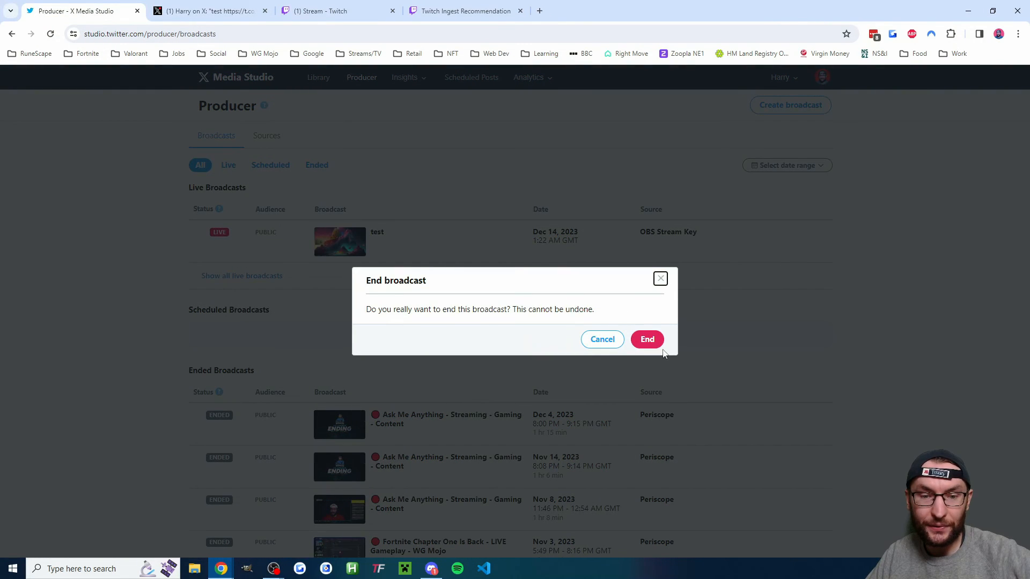
click(602, 339)
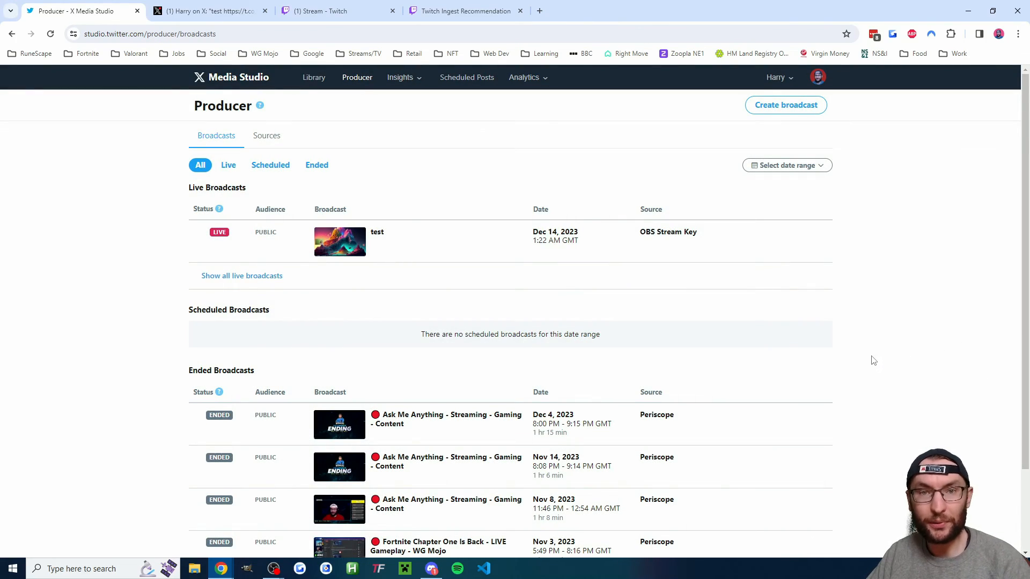